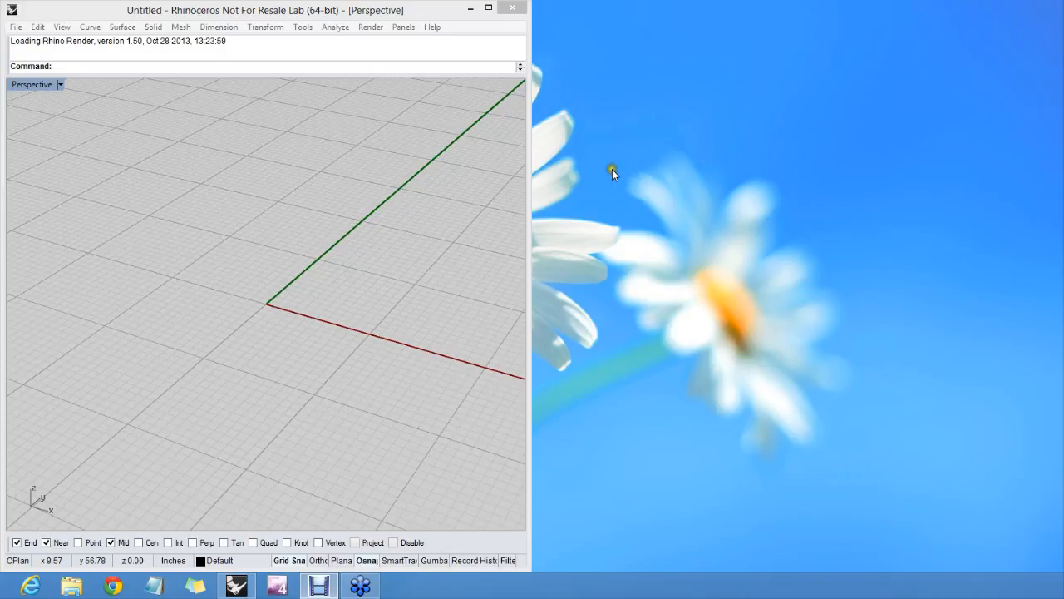
mouse_move(619, 167)
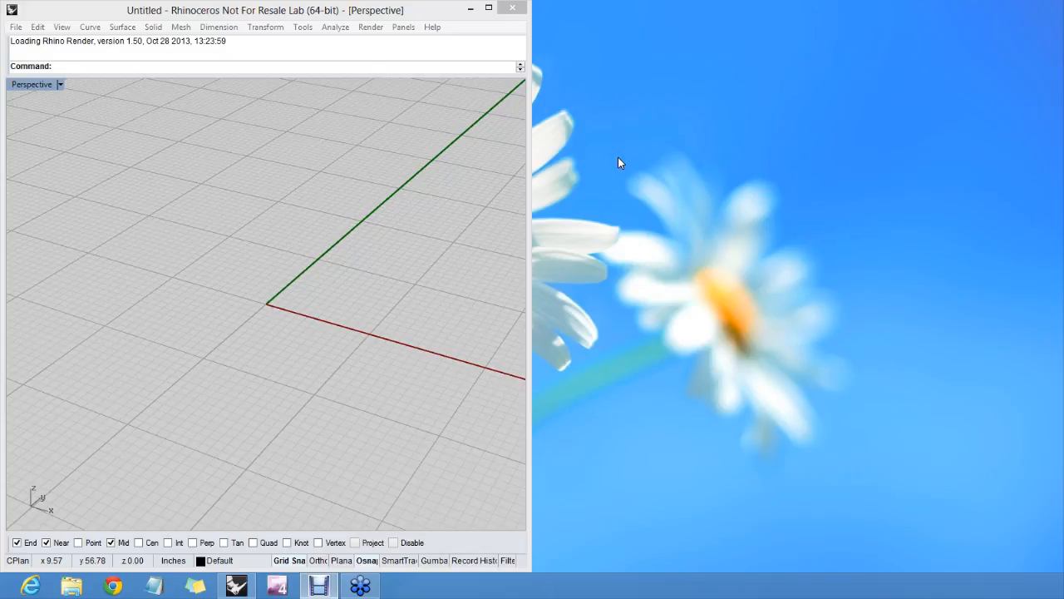
mouse_move(622, 160)
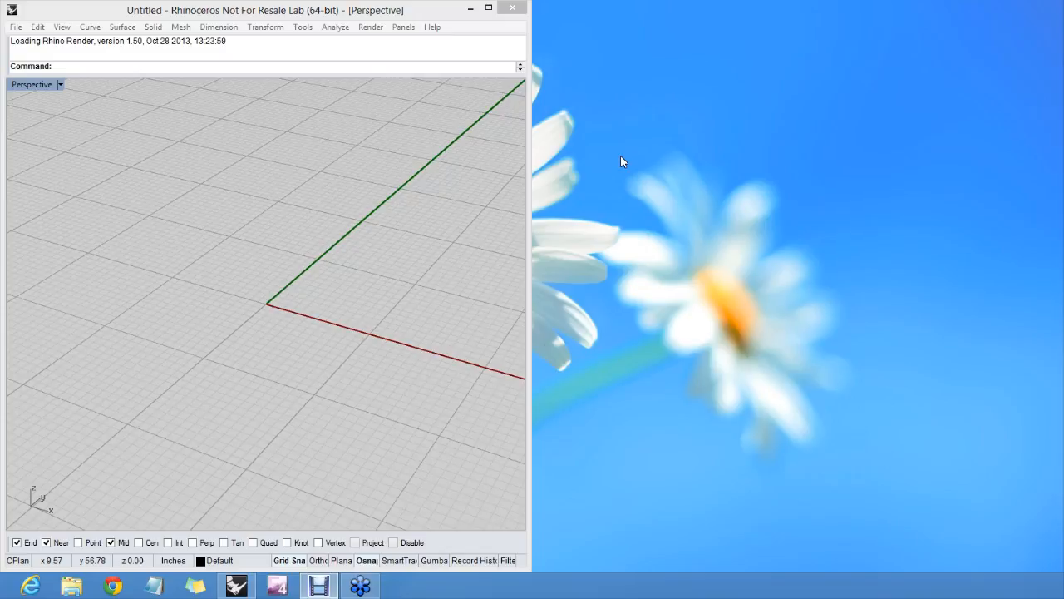
mouse_move(586, 152)
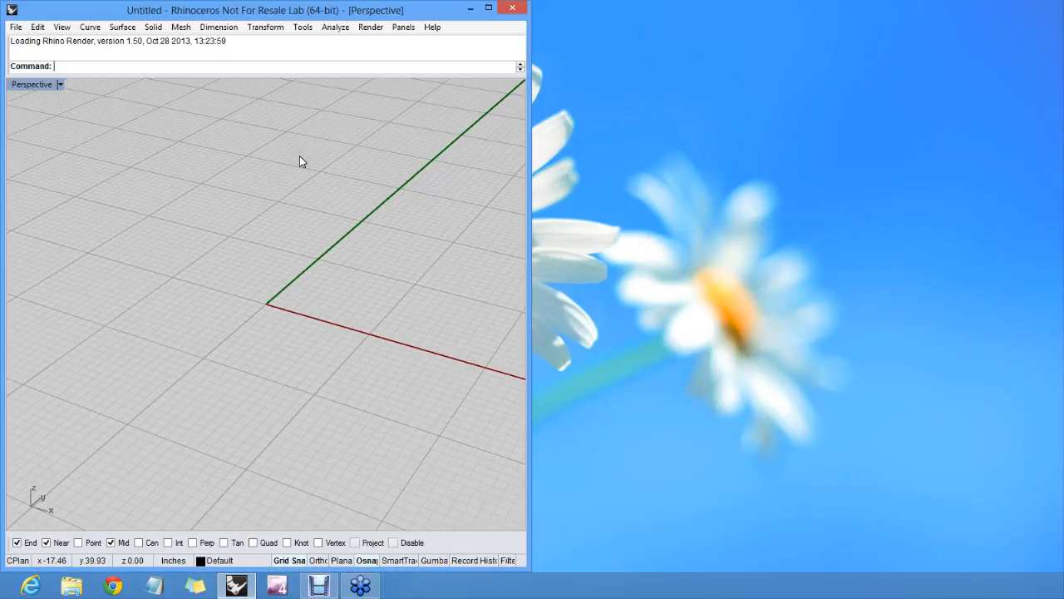
Launch Grasshopper from Rhino's command line so its empty editor opens beside Rhinoceros
type("Grasshopper")
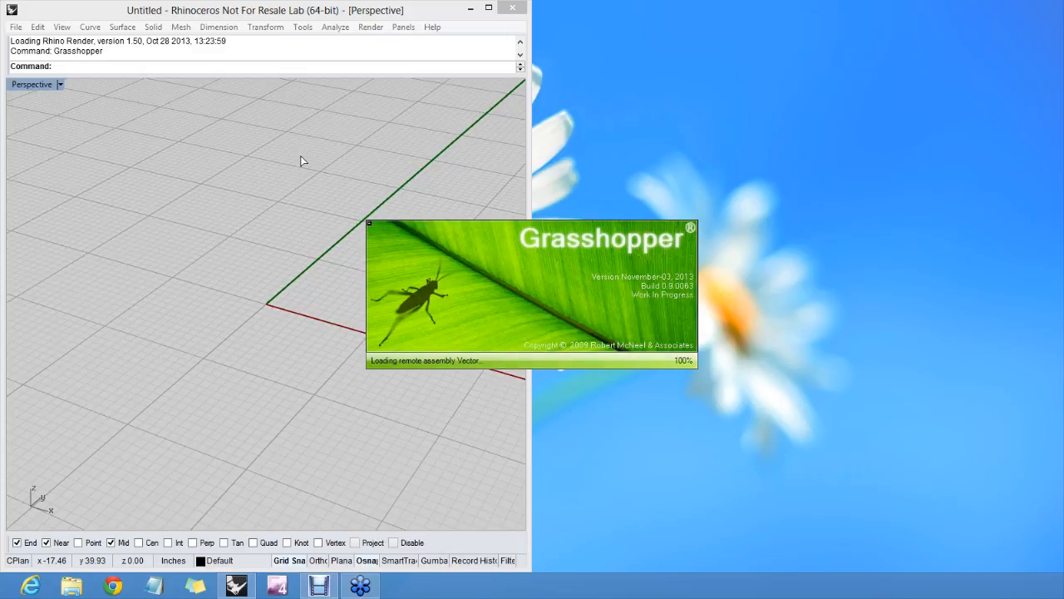
mouse_move(300, 159)
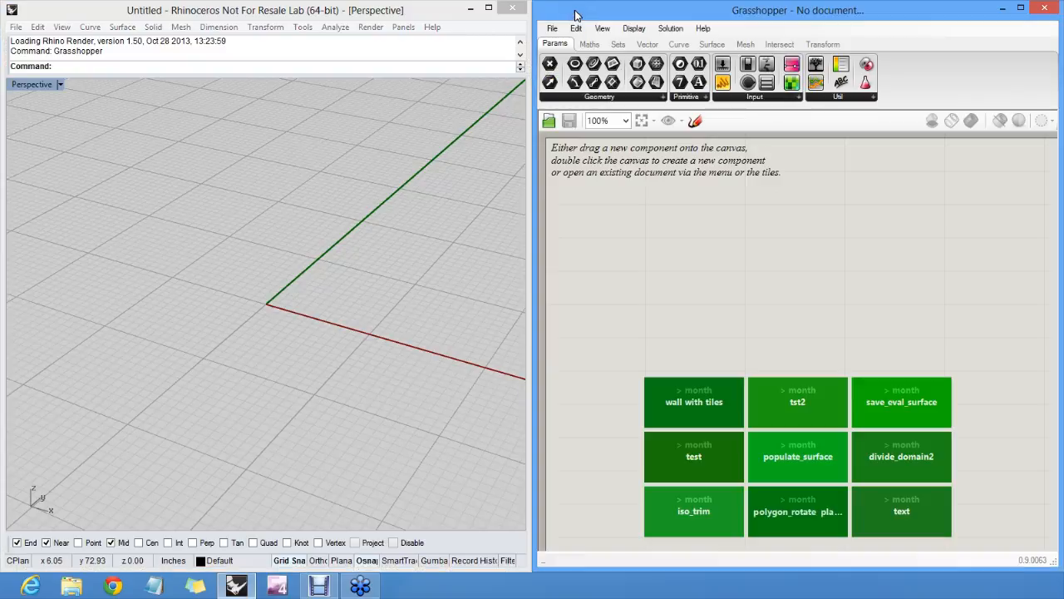
mouse_move(720, 200)
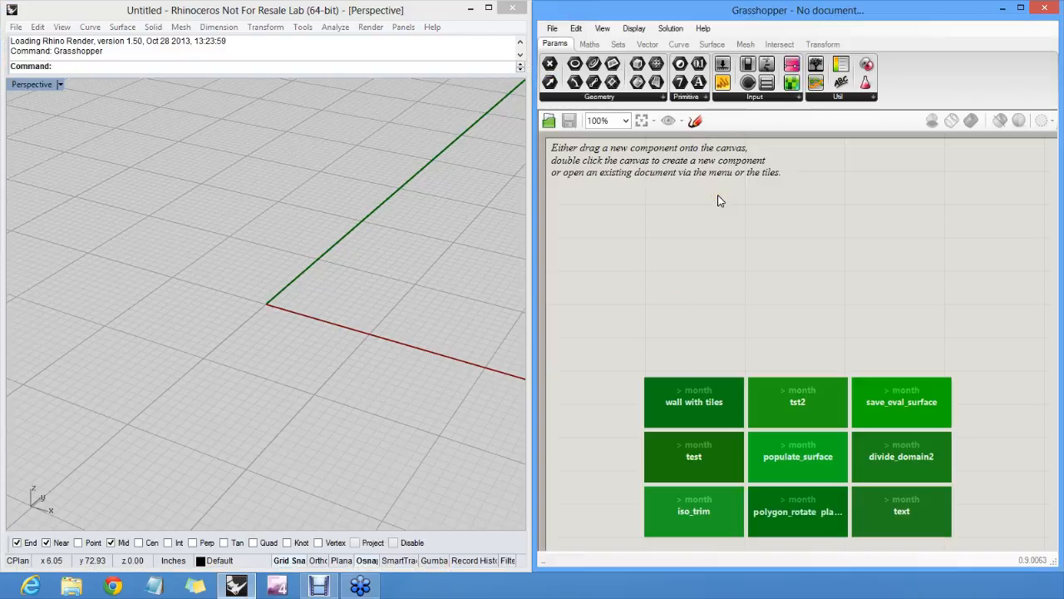
left_click(553, 29)
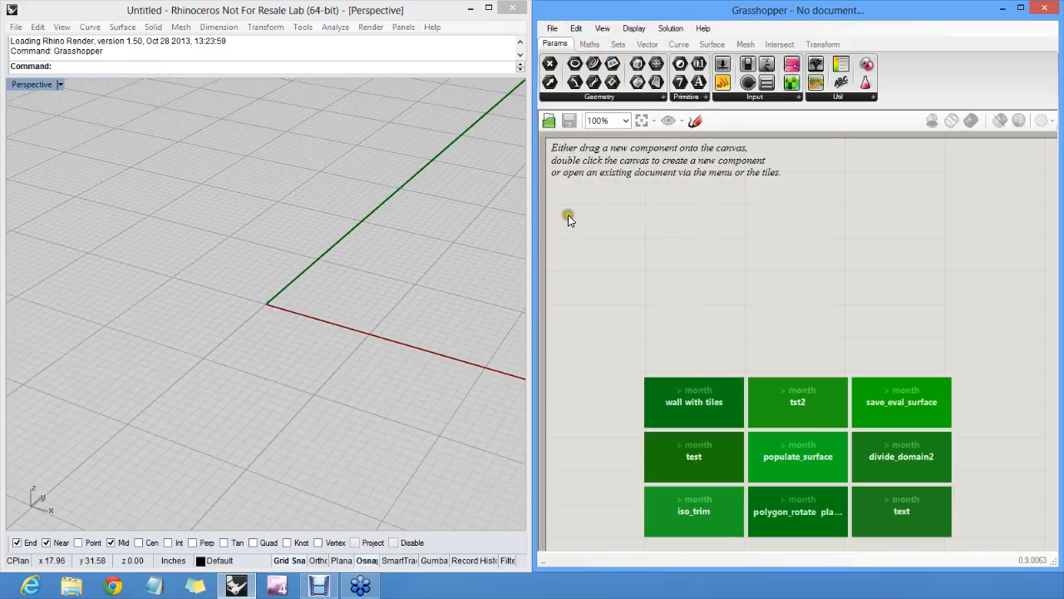
mouse_move(558, 222)
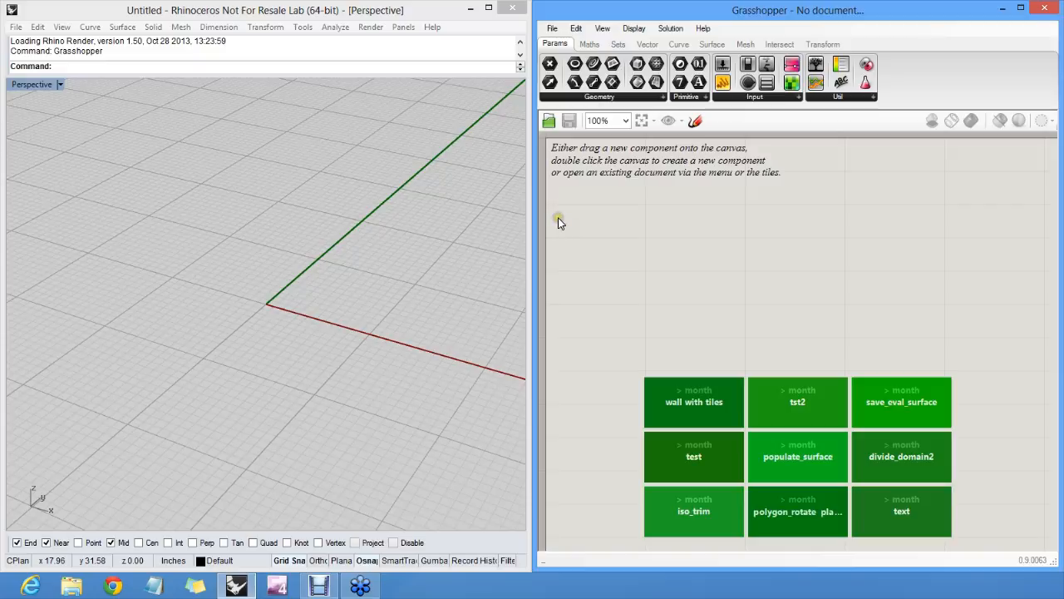
mouse_move(717, 242)
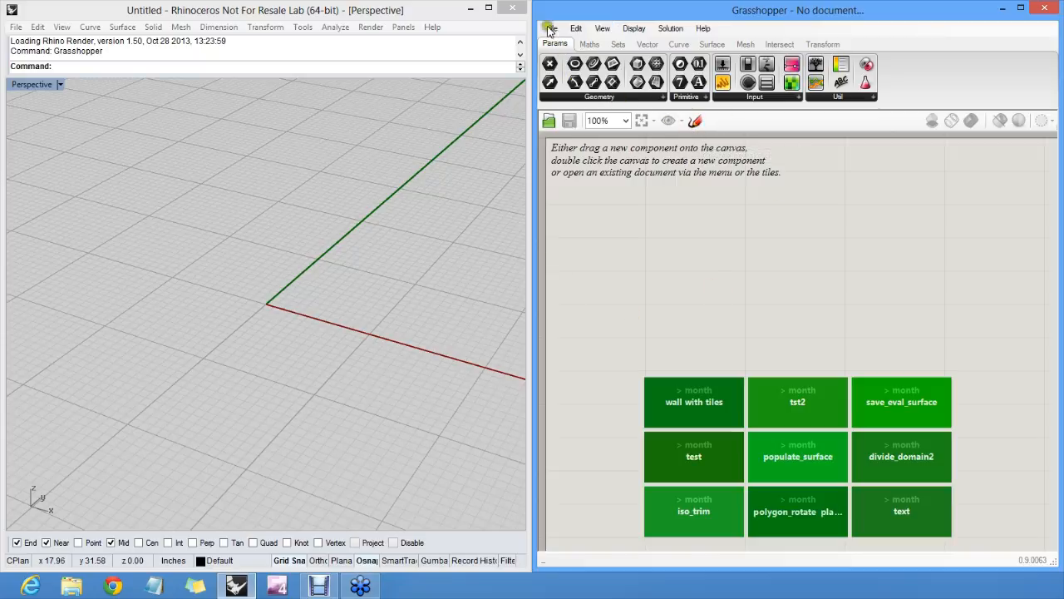
mouse_move(761, 31)
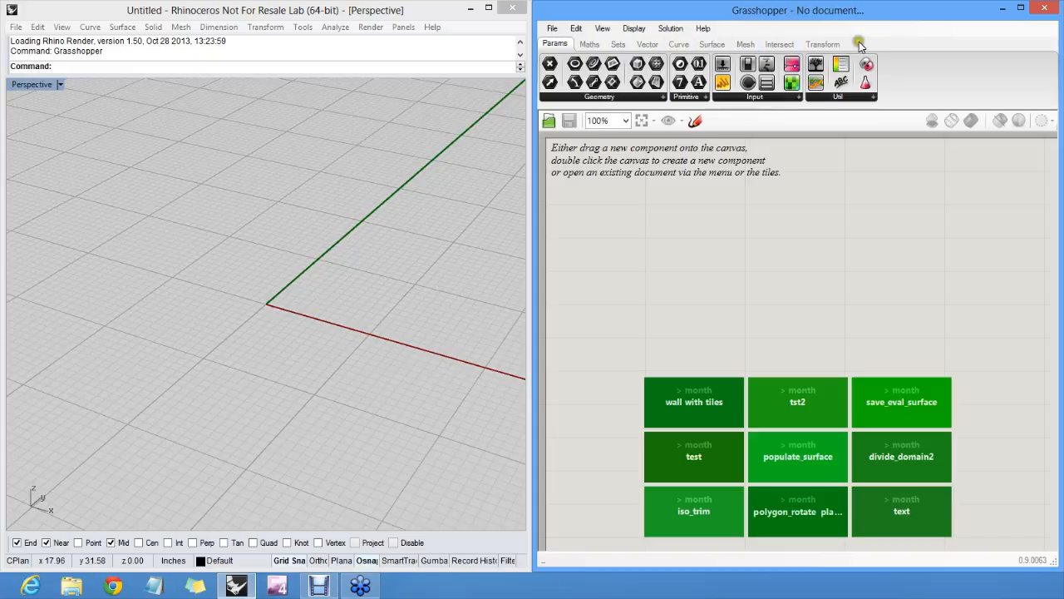
left_click(779, 44)
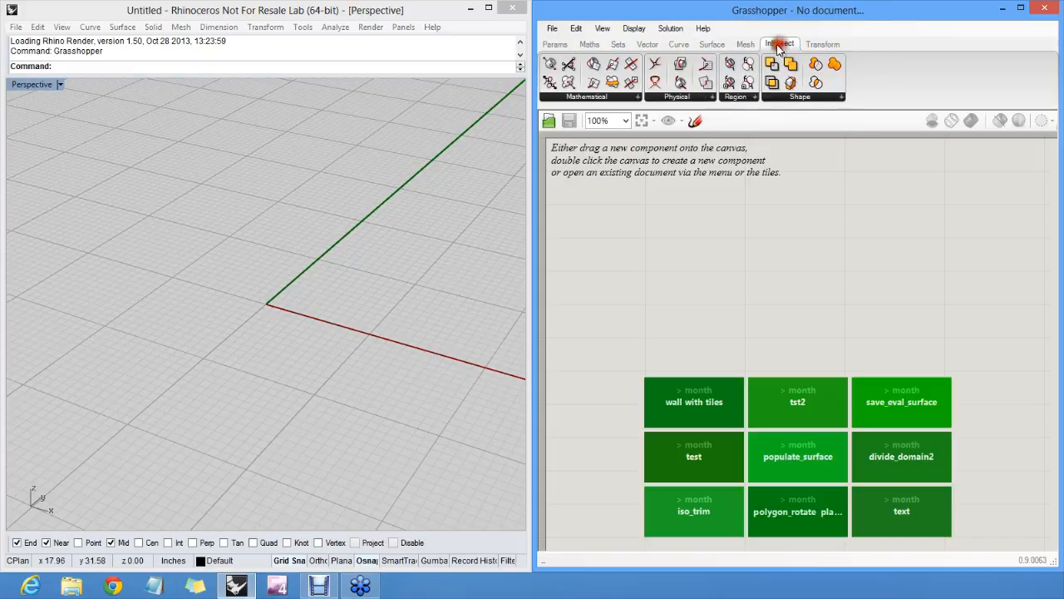
left_click(712, 44)
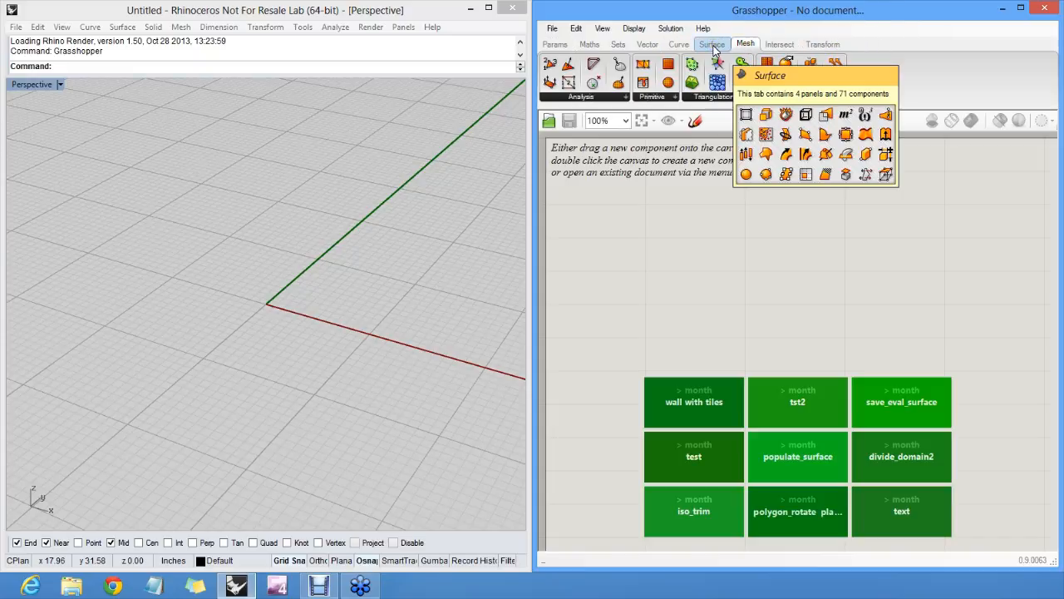
left_click(590, 44)
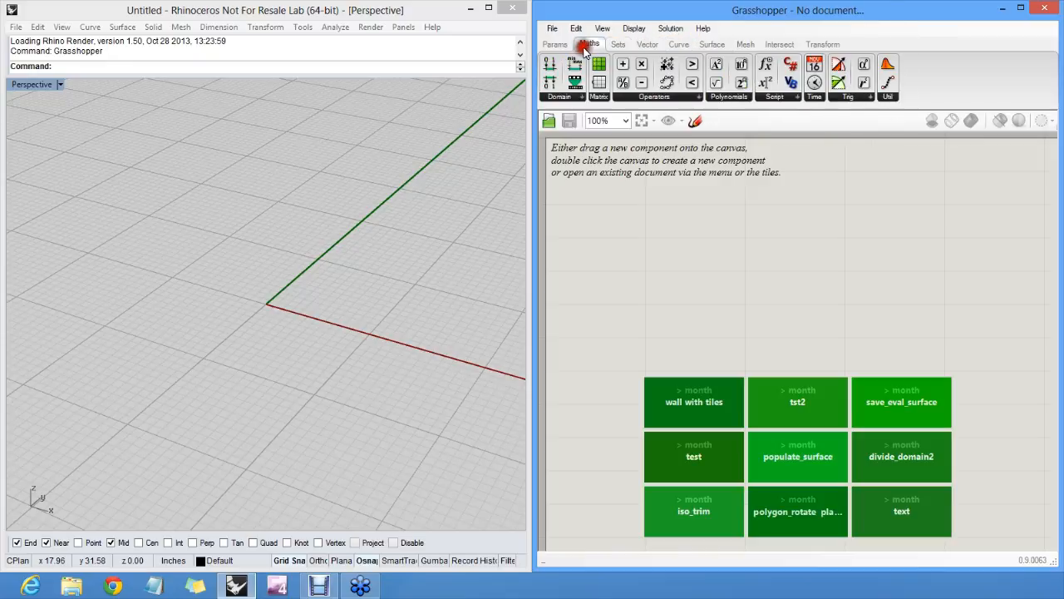
left_click(554, 44)
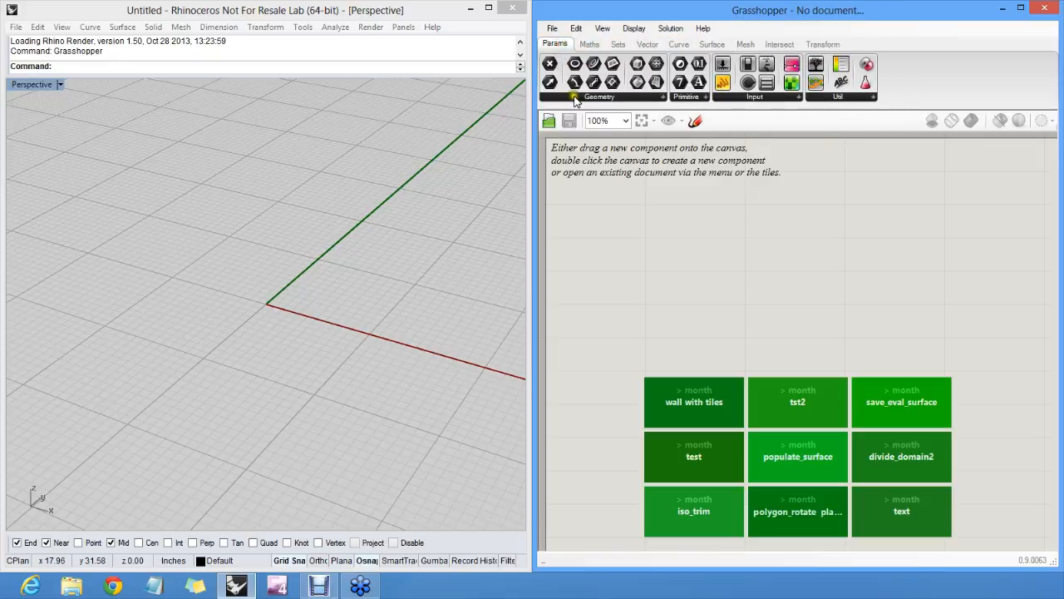
mouse_move(819, 98)
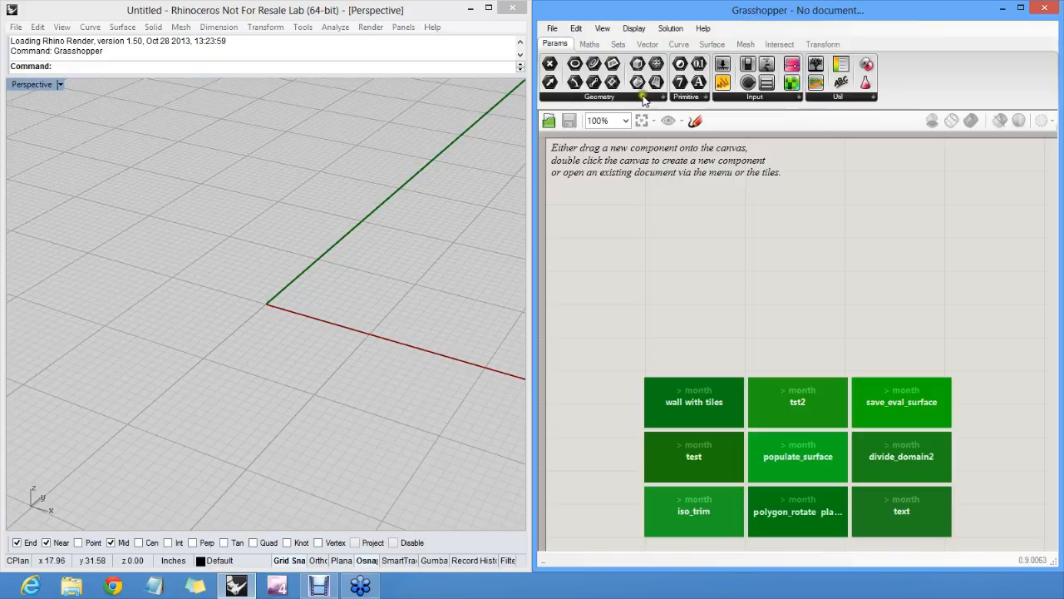
mouse_move(639, 102)
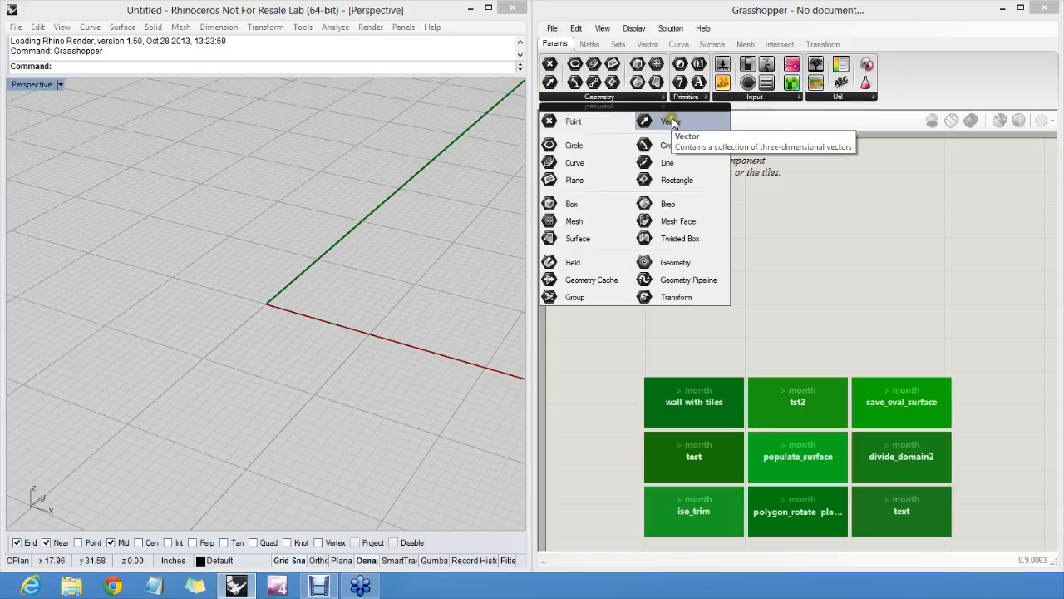
mouse_move(603, 161)
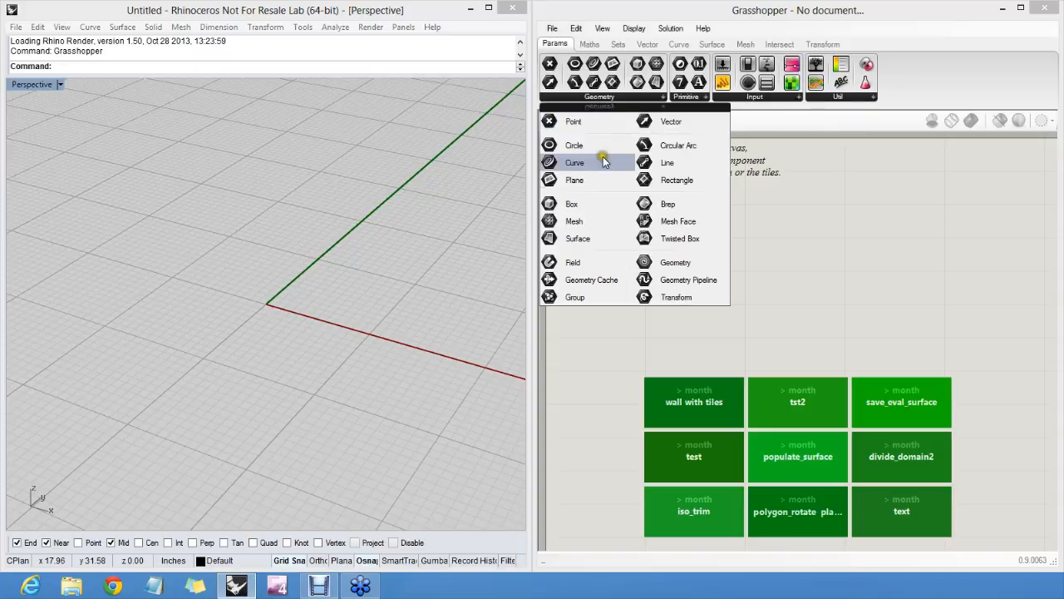
mouse_move(676, 180)
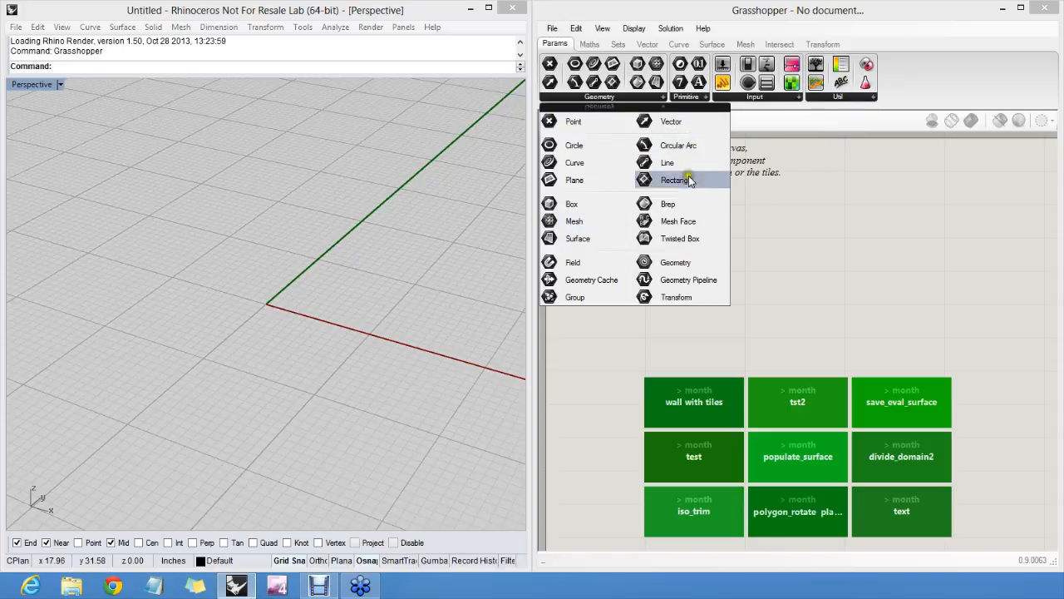
mouse_move(669, 203)
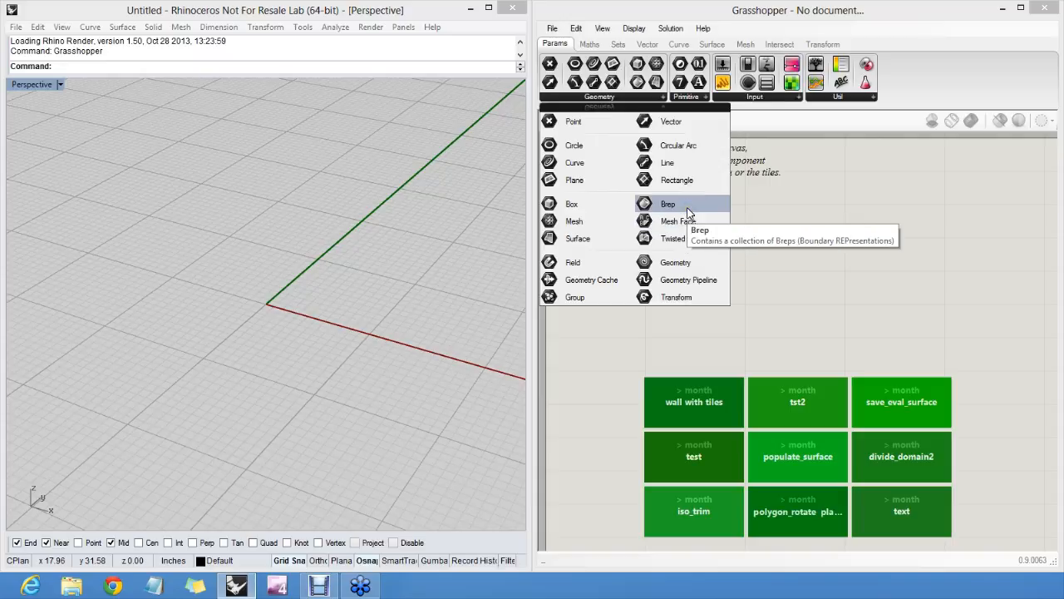
mouse_move(694, 218)
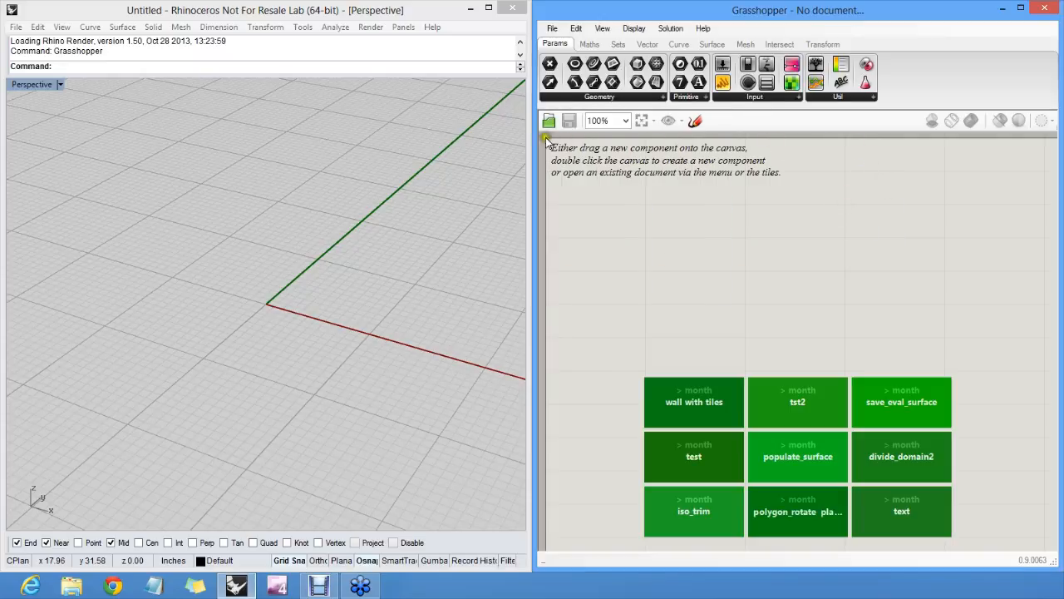
mouse_move(563, 252)
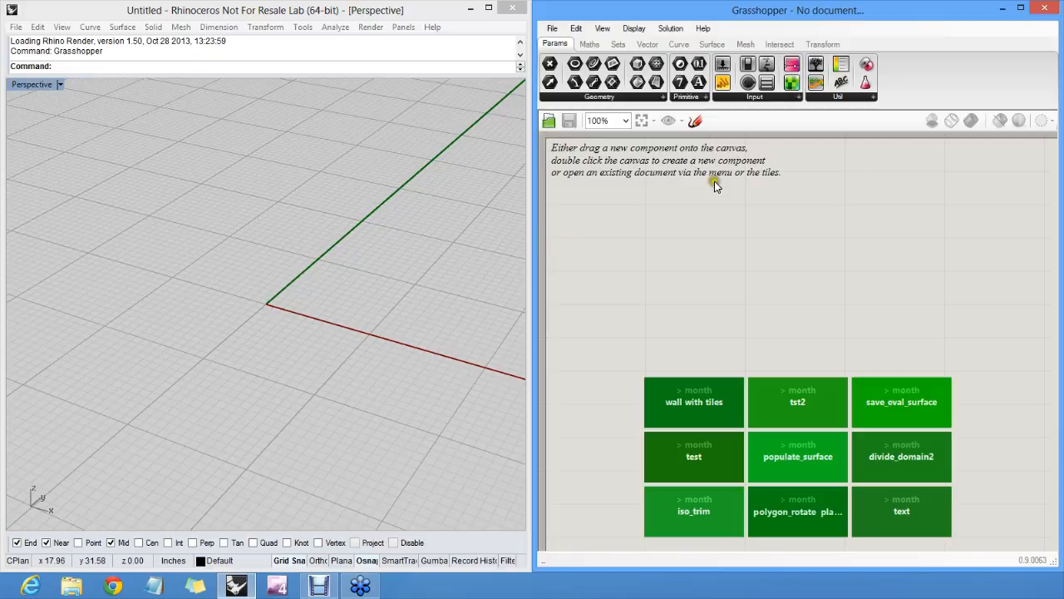
mouse_move(771, 209)
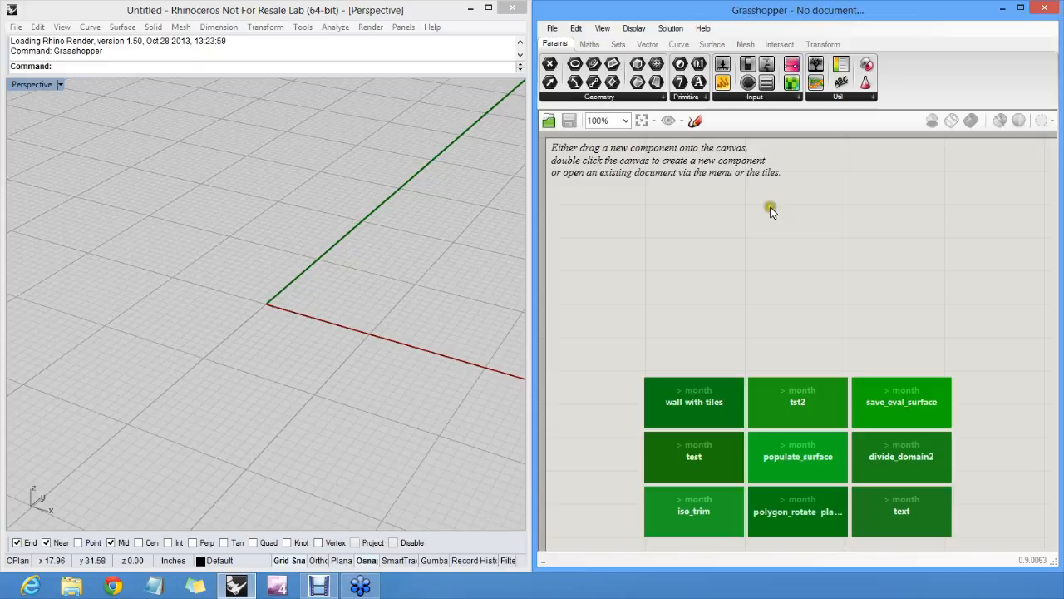
mouse_move(775, 210)
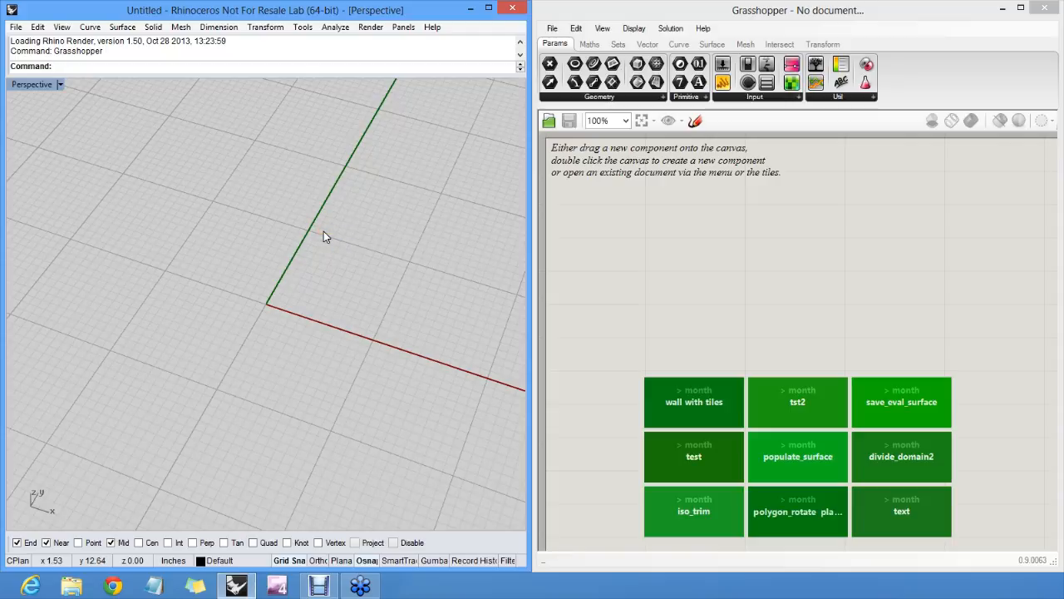
mouse_move(312, 249)
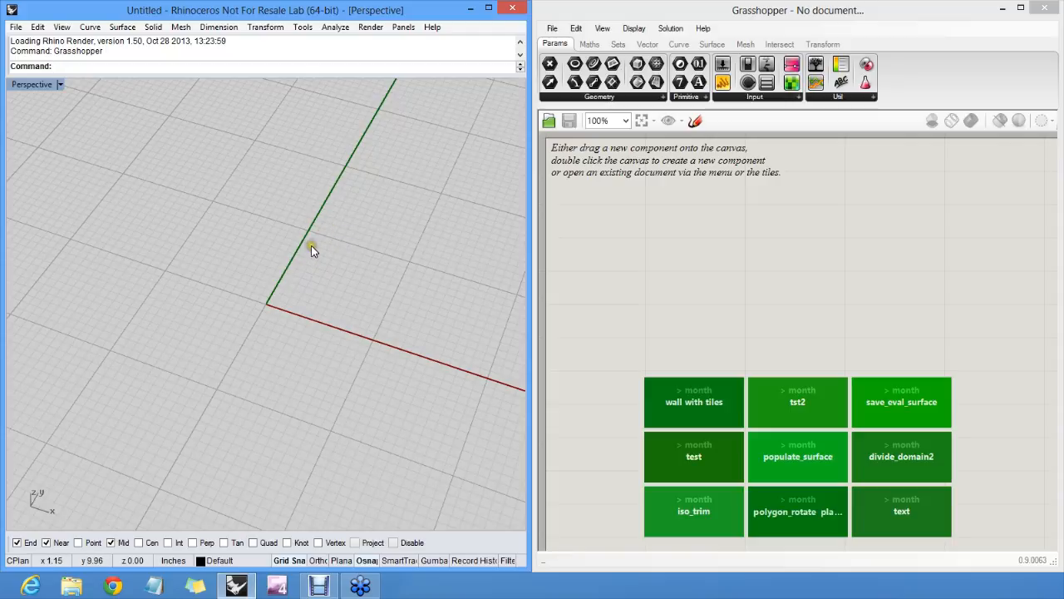
Start the Line command in the Perspective viewport, ready for a start point
left_click(299, 231)
type("Line")
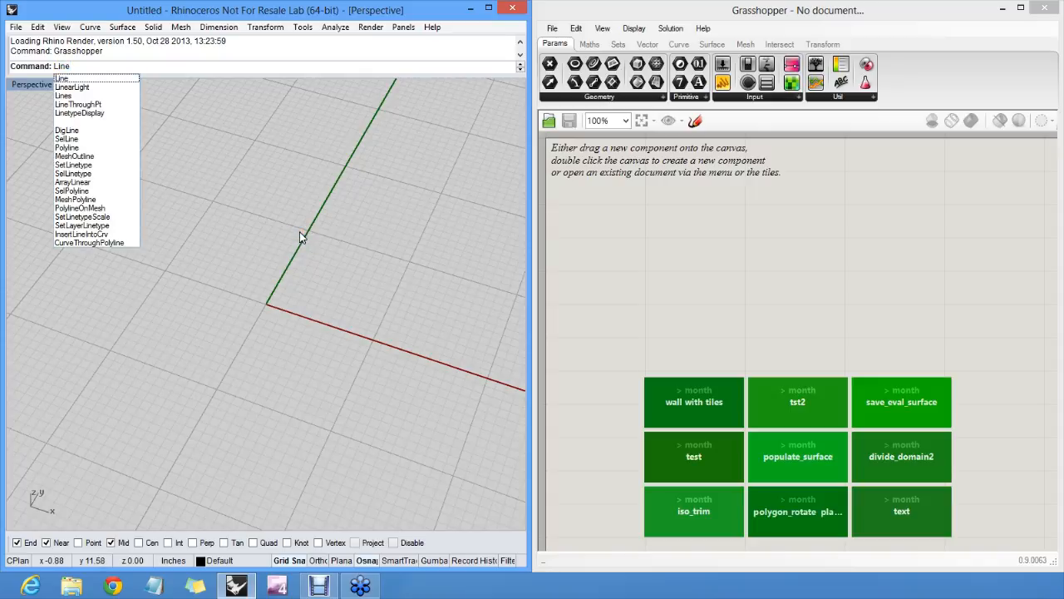
left_click(62, 78)
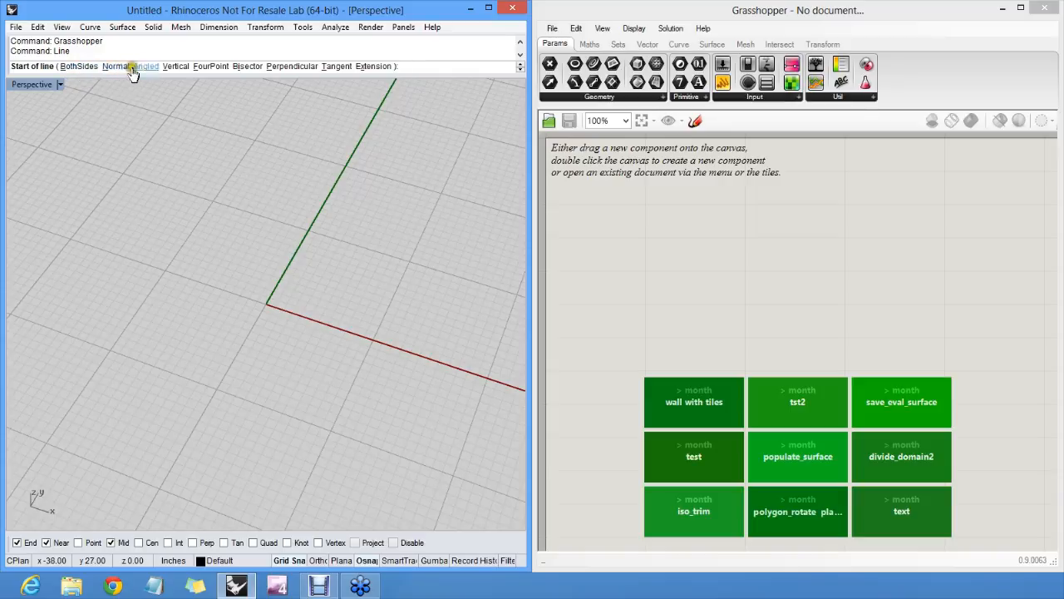
mouse_move(312, 212)
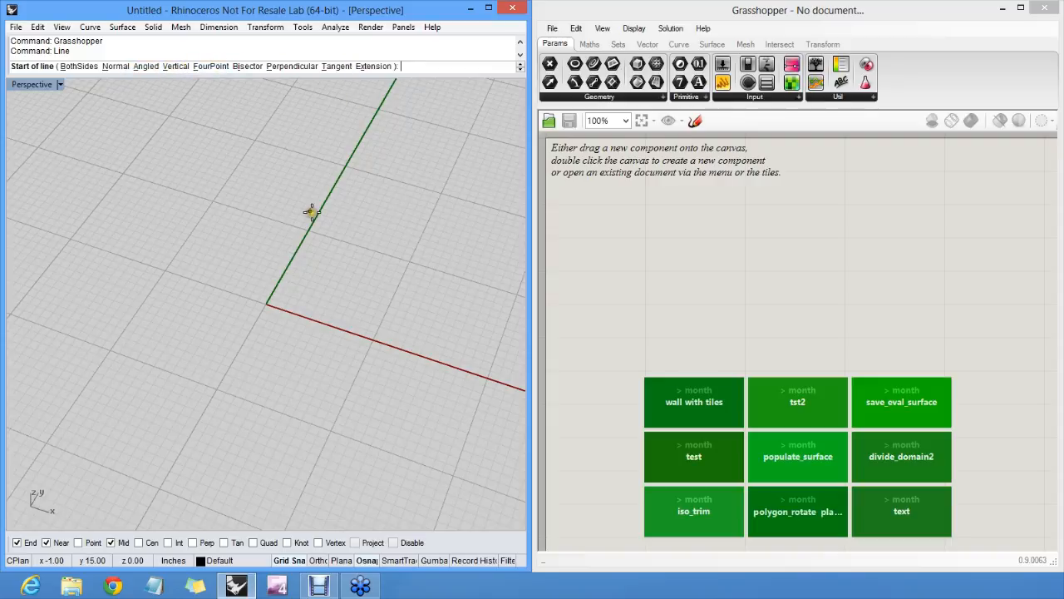
mouse_move(162, 320)
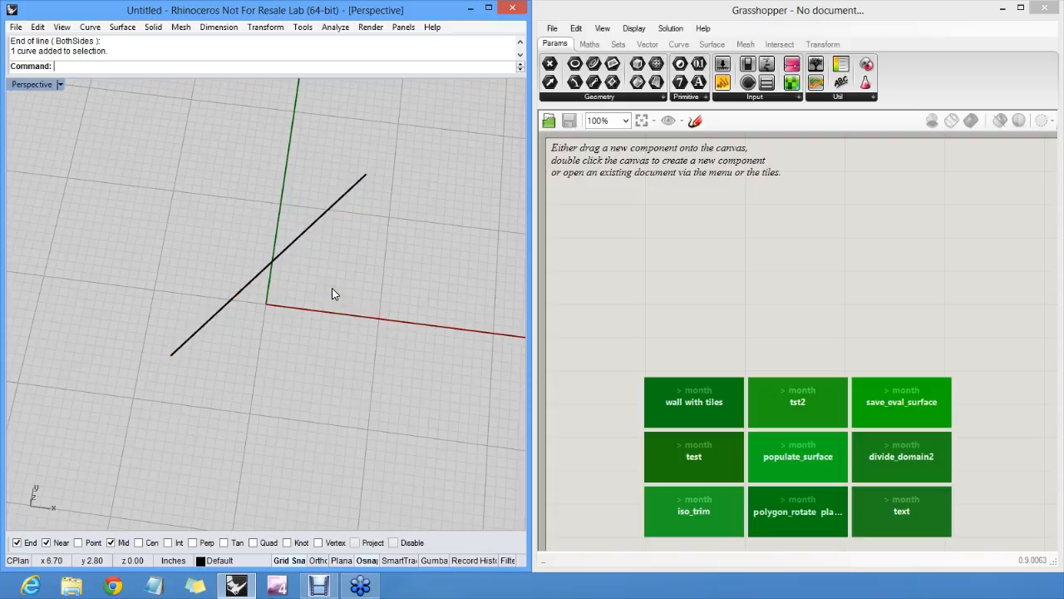
mouse_move(354, 157)
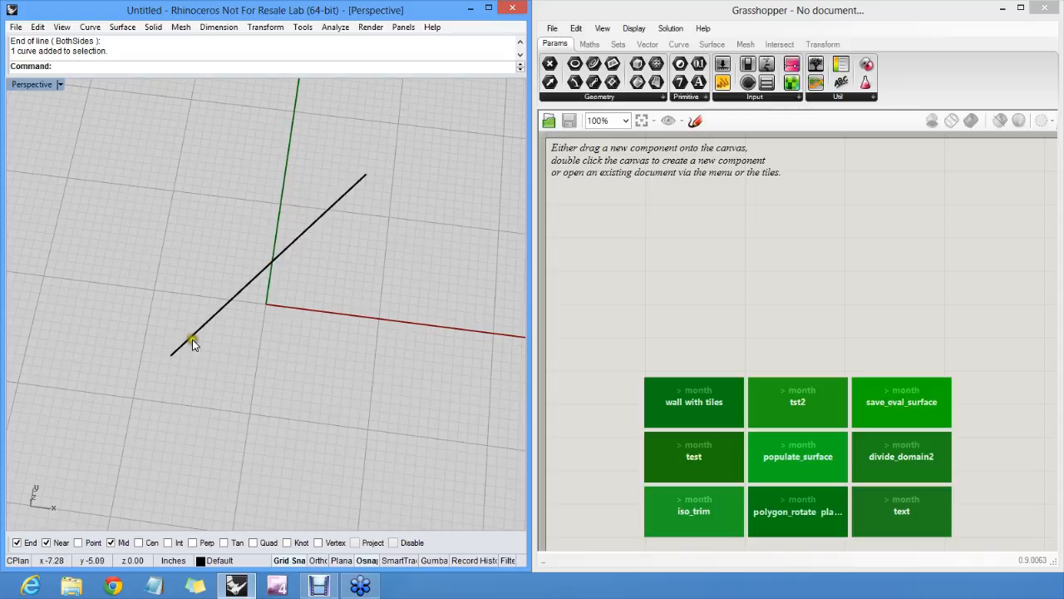
mouse_move(370, 181)
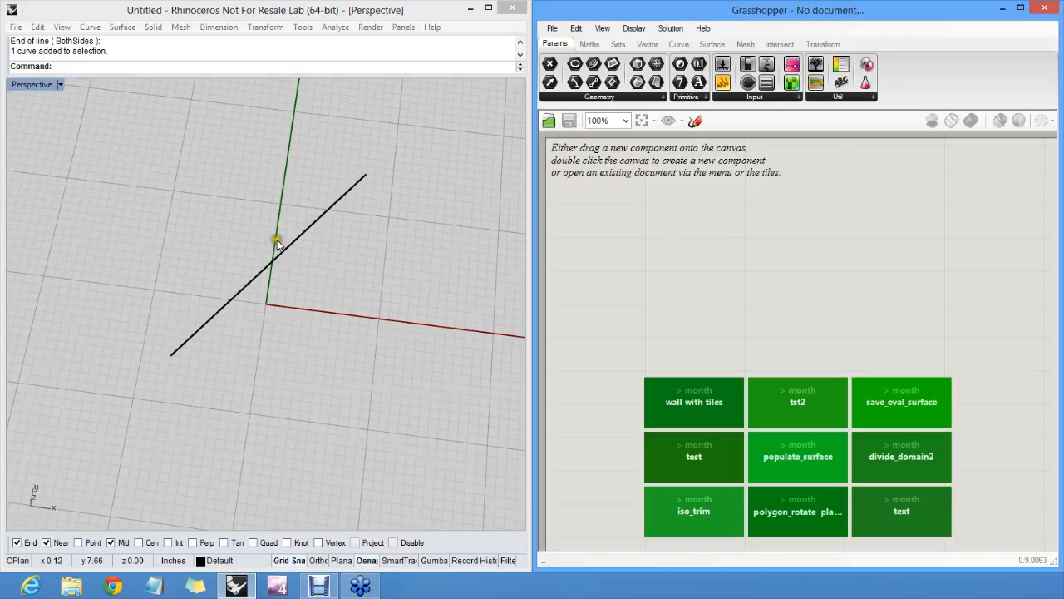
mouse_move(632, 201)
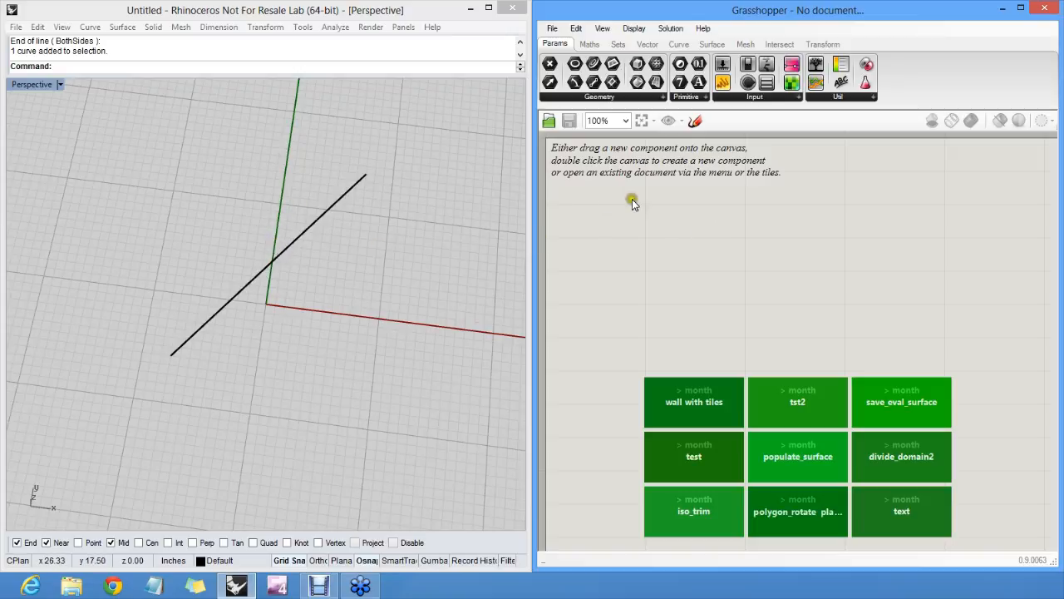
mouse_move(653, 197)
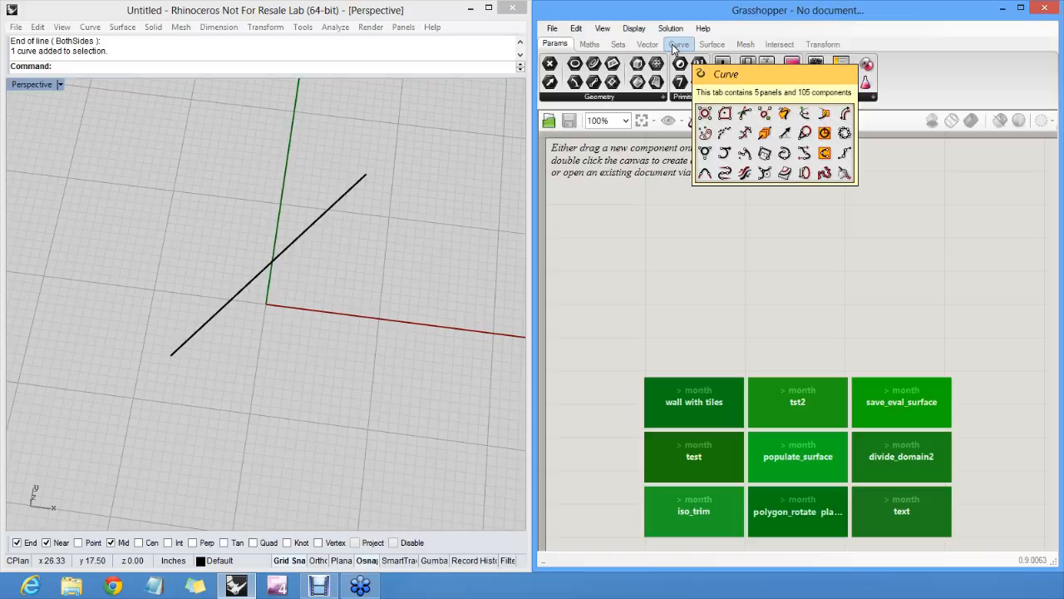
Place the two-point Line component from the Curve tab's Primitive panel onto the canvas
left_click(679, 44)
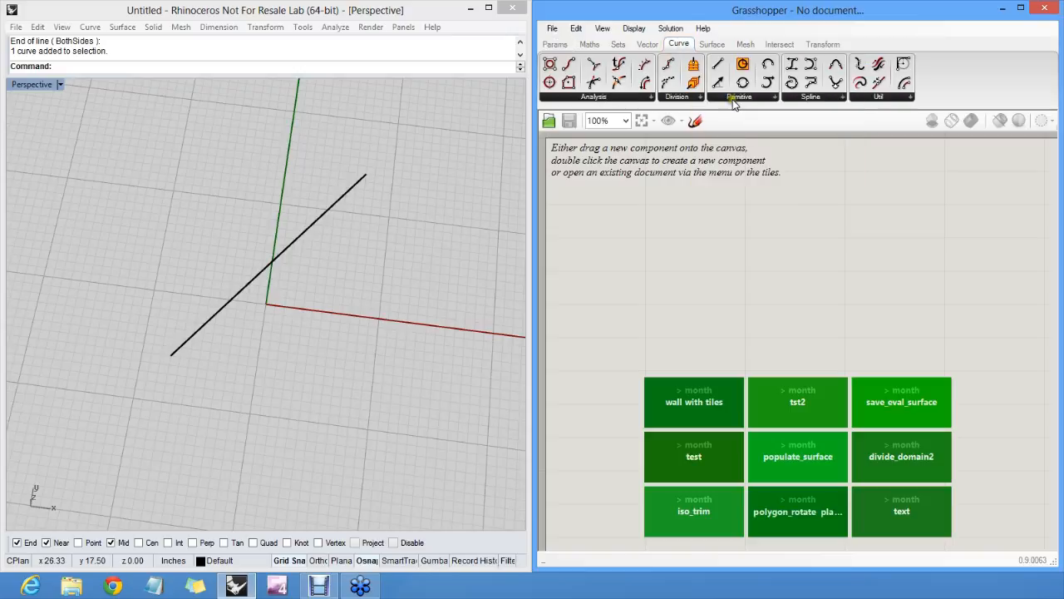
mouse_move(771, 102)
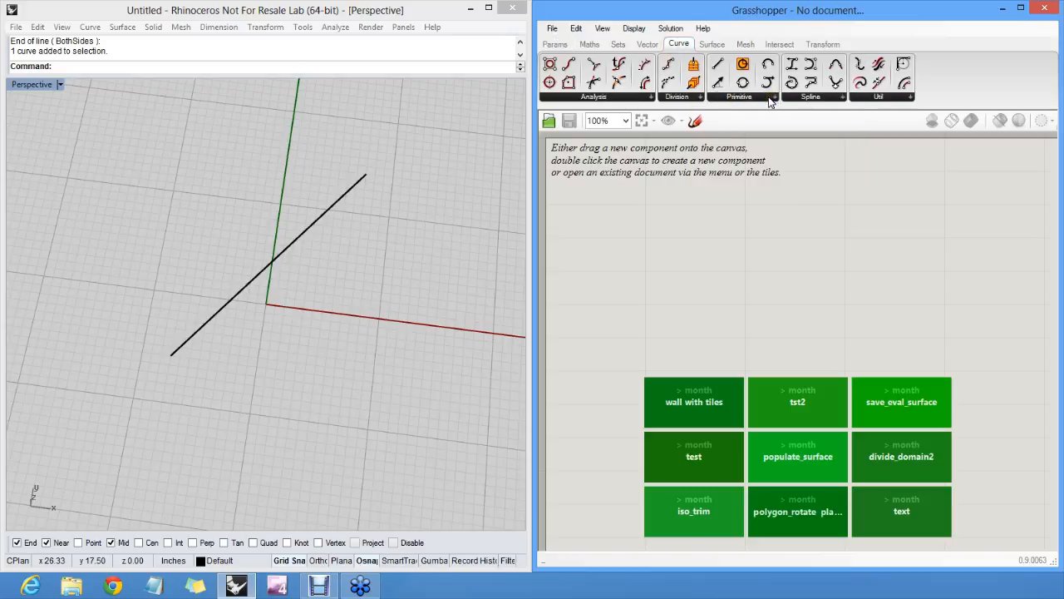
left_click(738, 96)
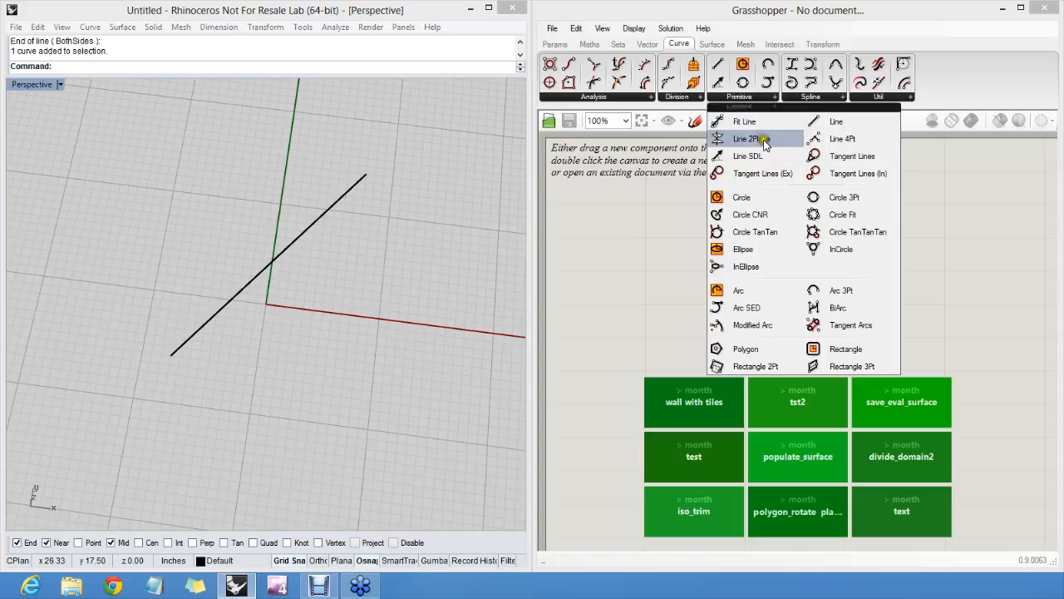
mouse_move(842, 138)
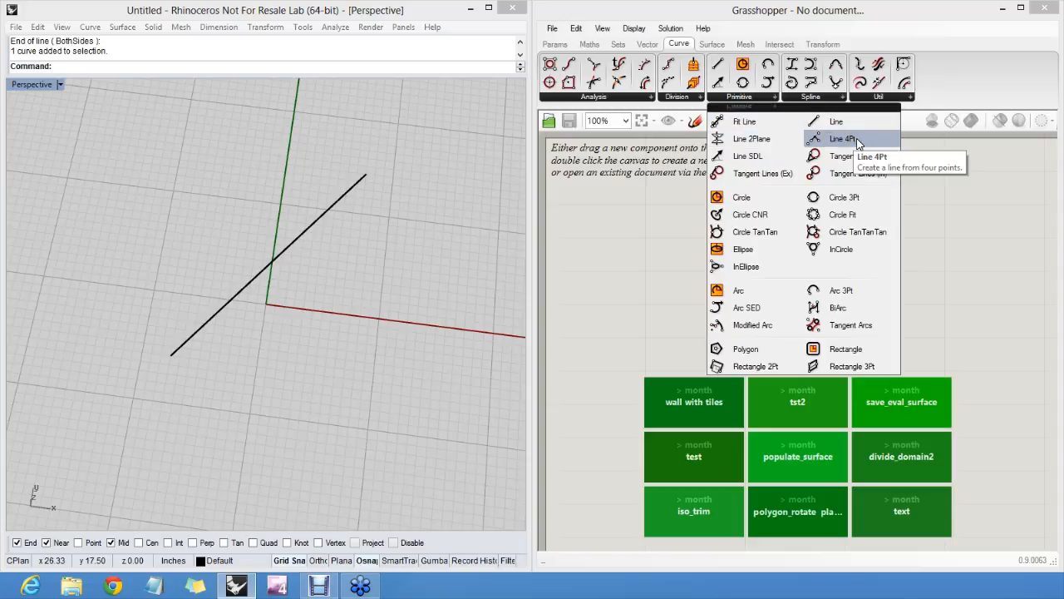
mouse_move(837, 121)
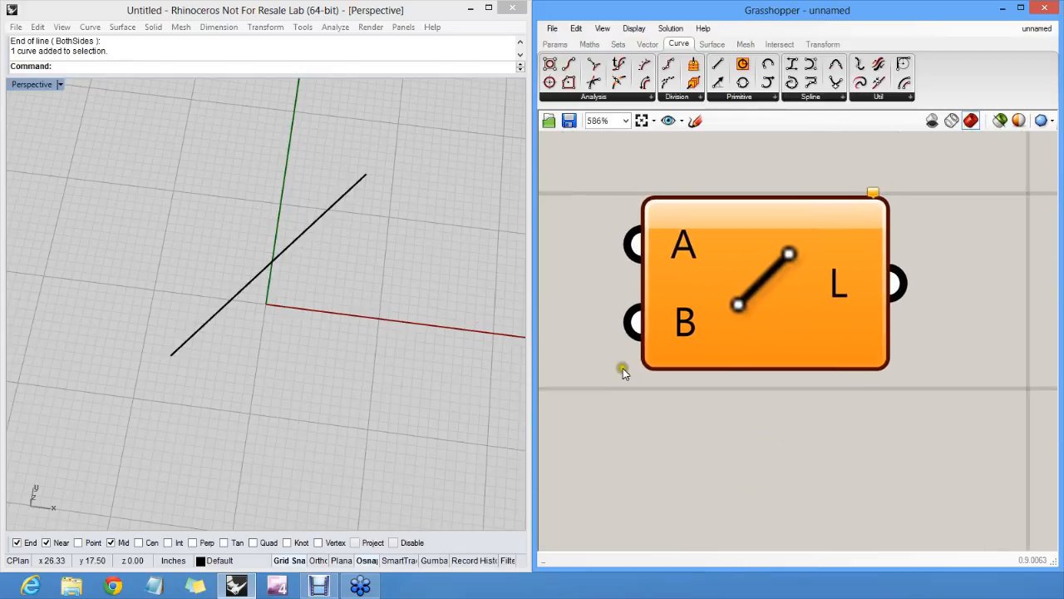
mouse_move(897, 373)
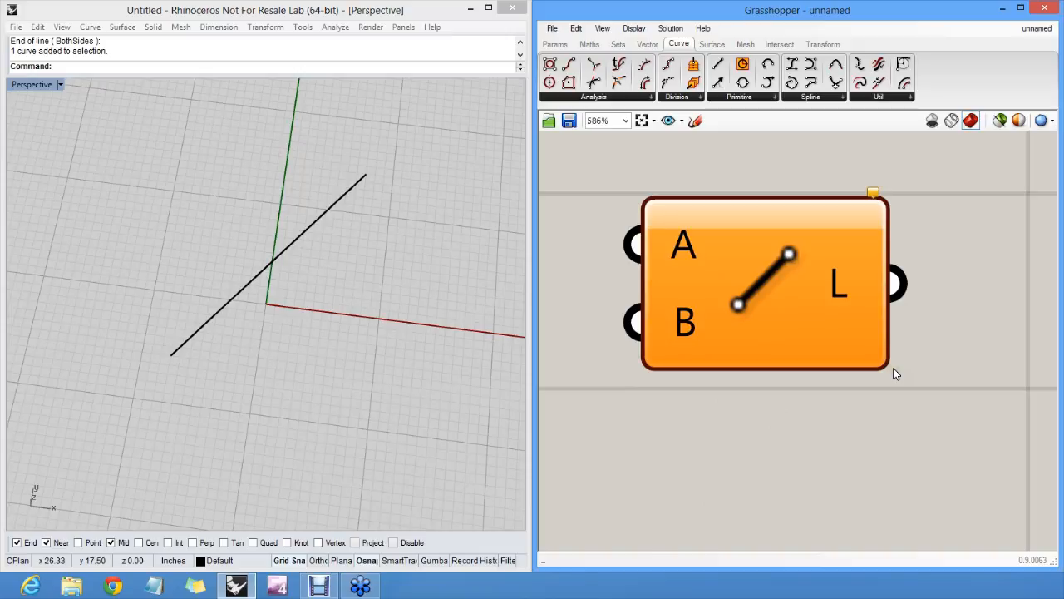
mouse_move(867, 348)
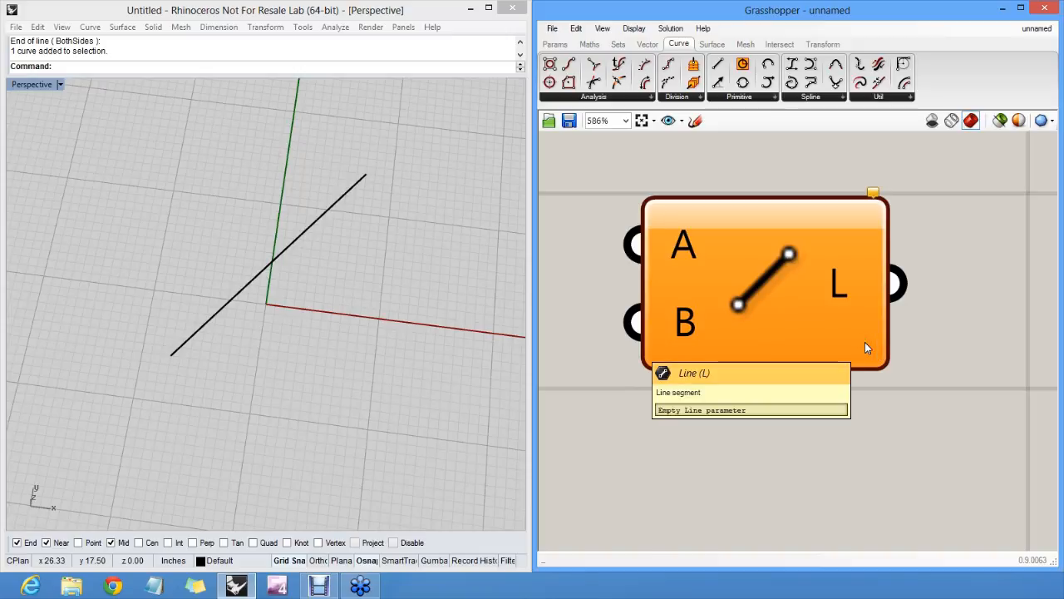
mouse_move(703, 197)
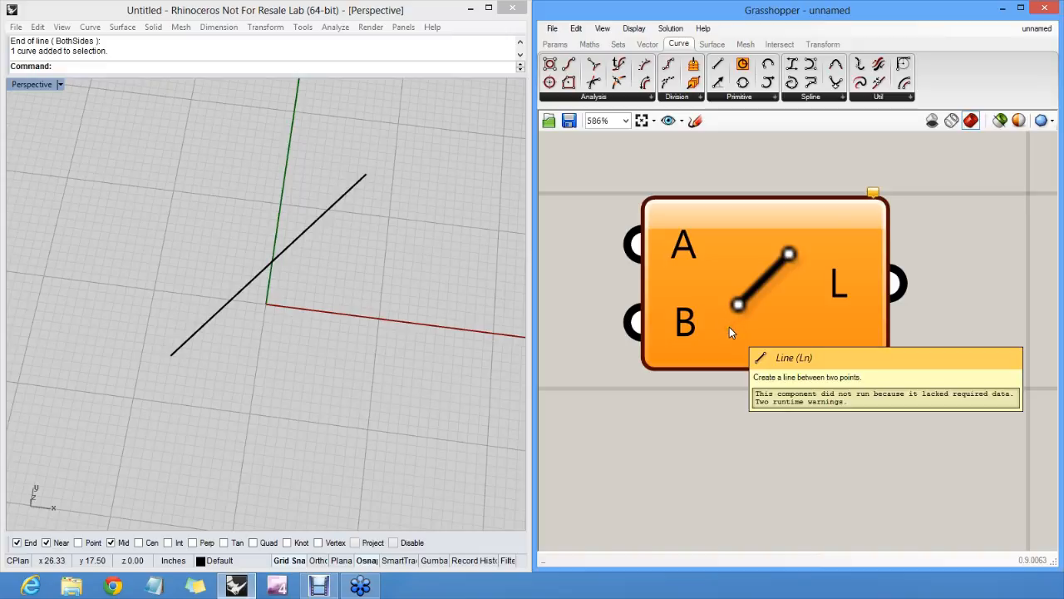
mouse_move(617, 204)
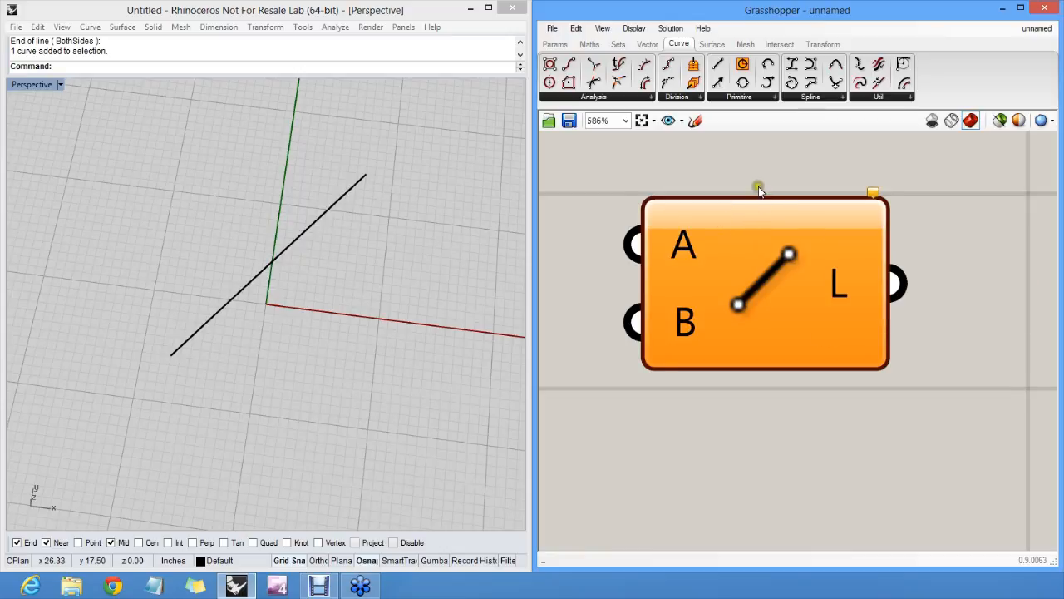
scroll("down", 3)
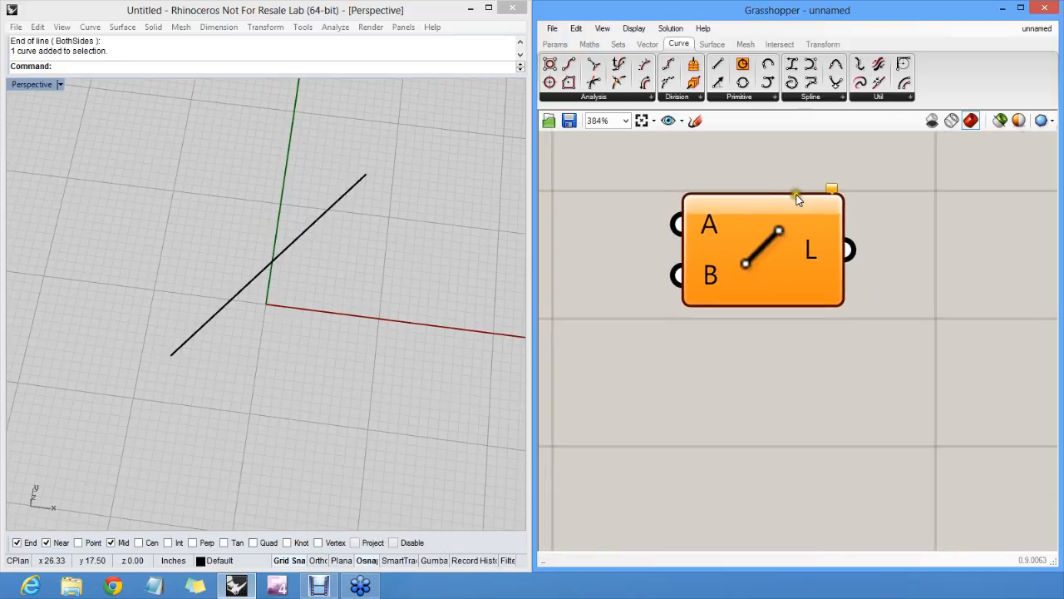
mouse_move(725, 198)
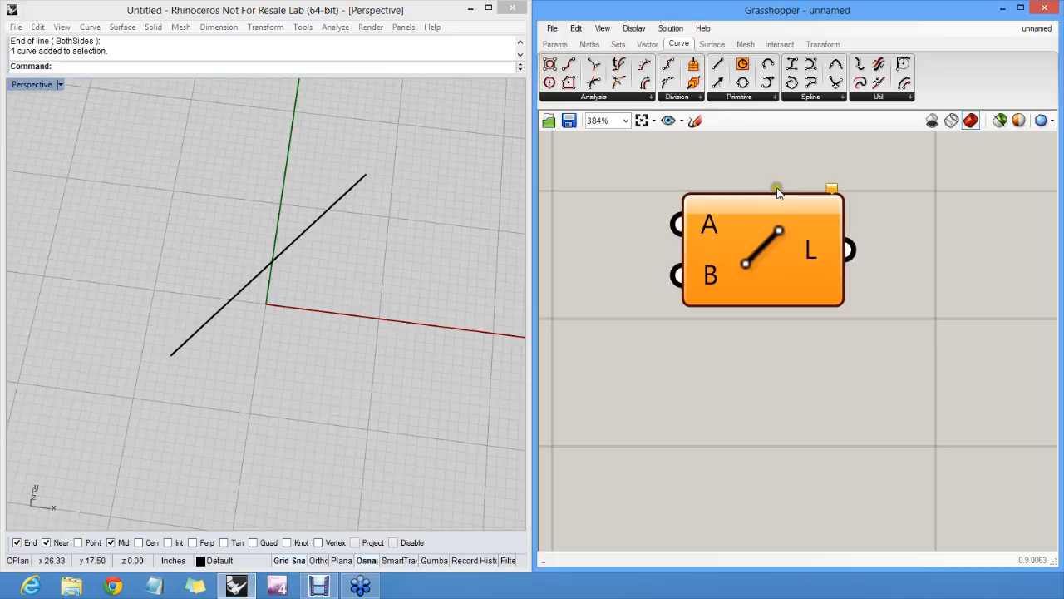
mouse_move(856, 190)
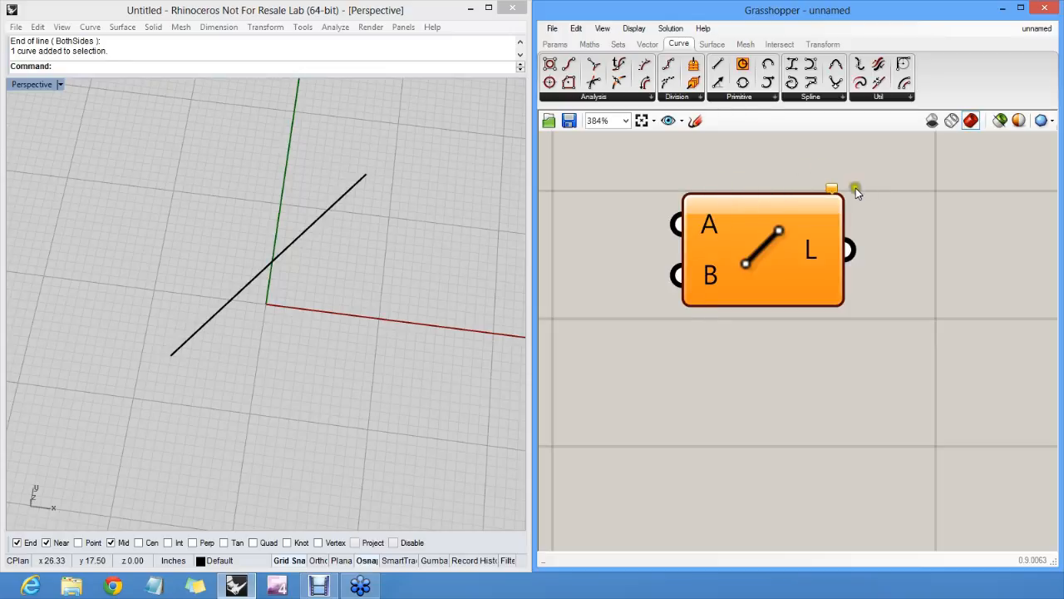
mouse_move(833, 188)
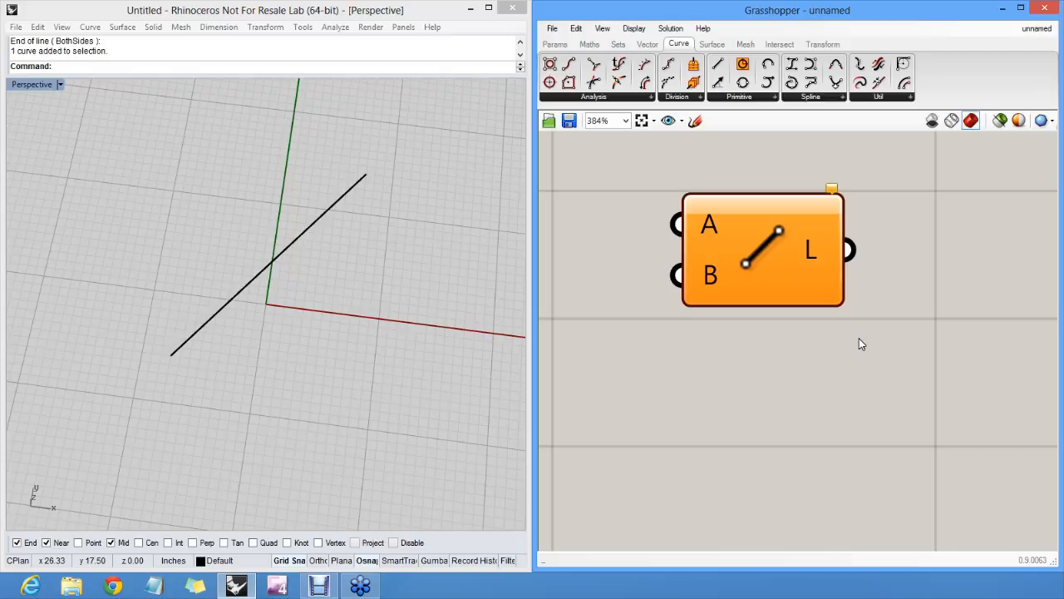
mouse_move(852, 333)
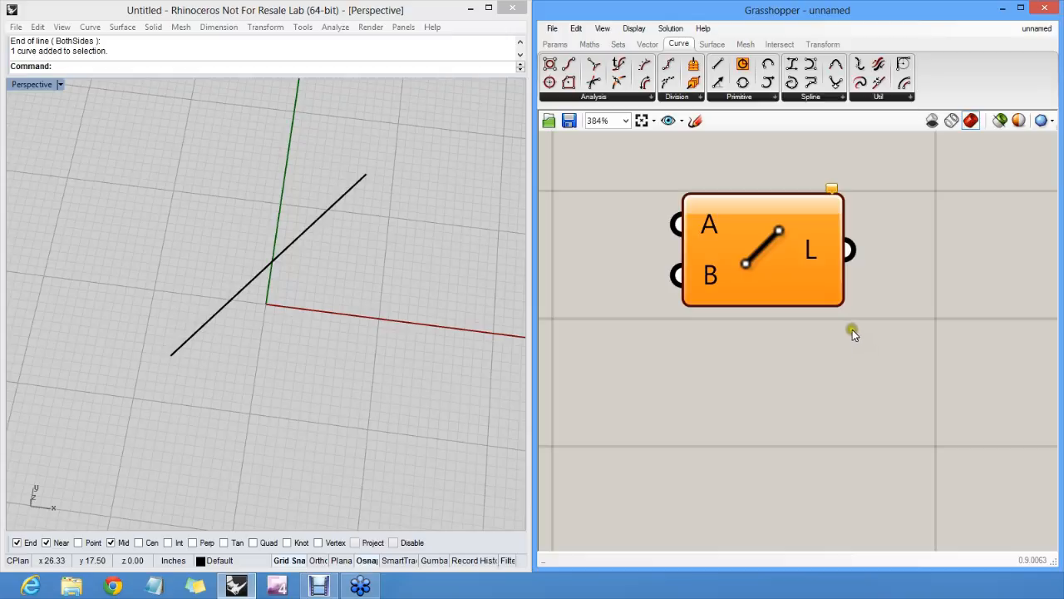
mouse_move(843, 335)
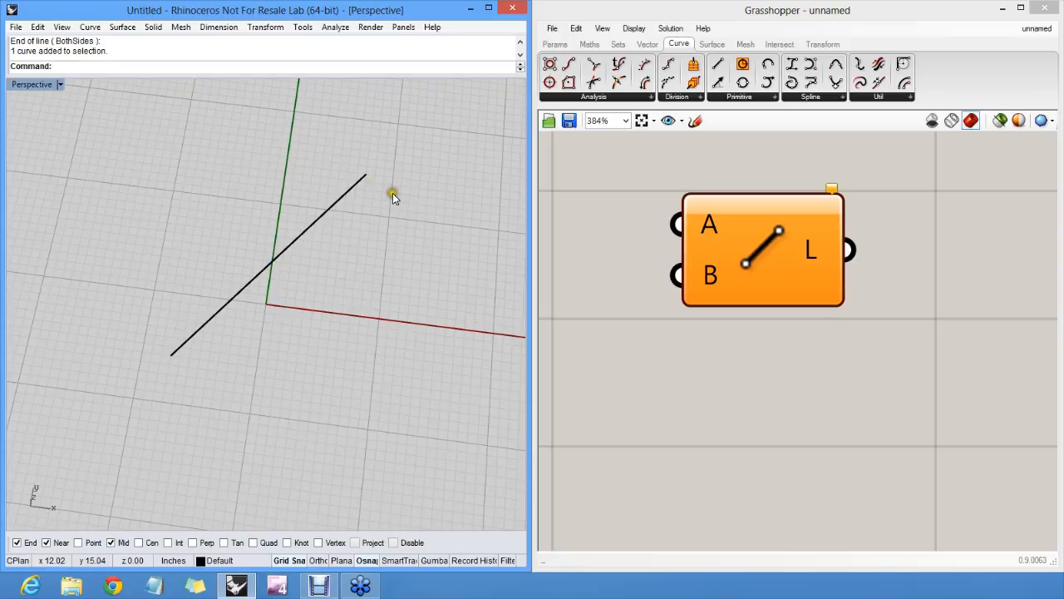
mouse_move(509, 261)
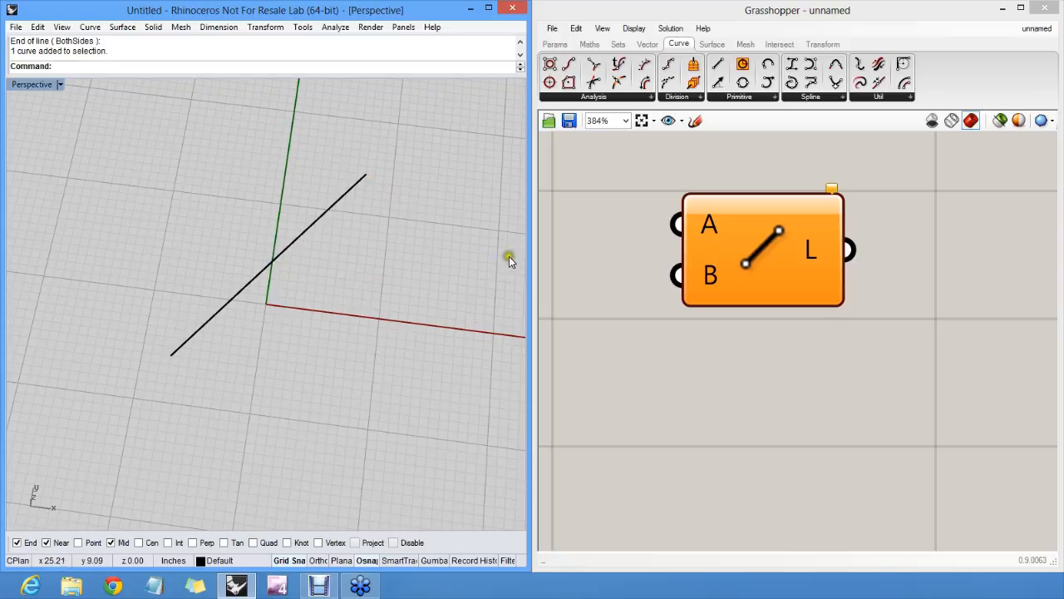
mouse_move(711, 228)
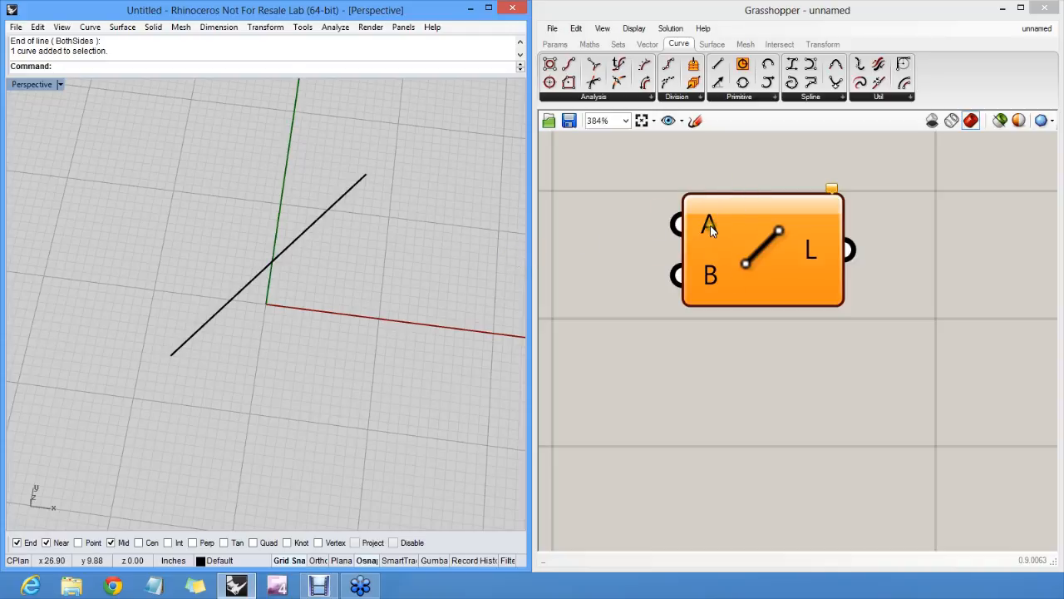
mouse_move(709, 225)
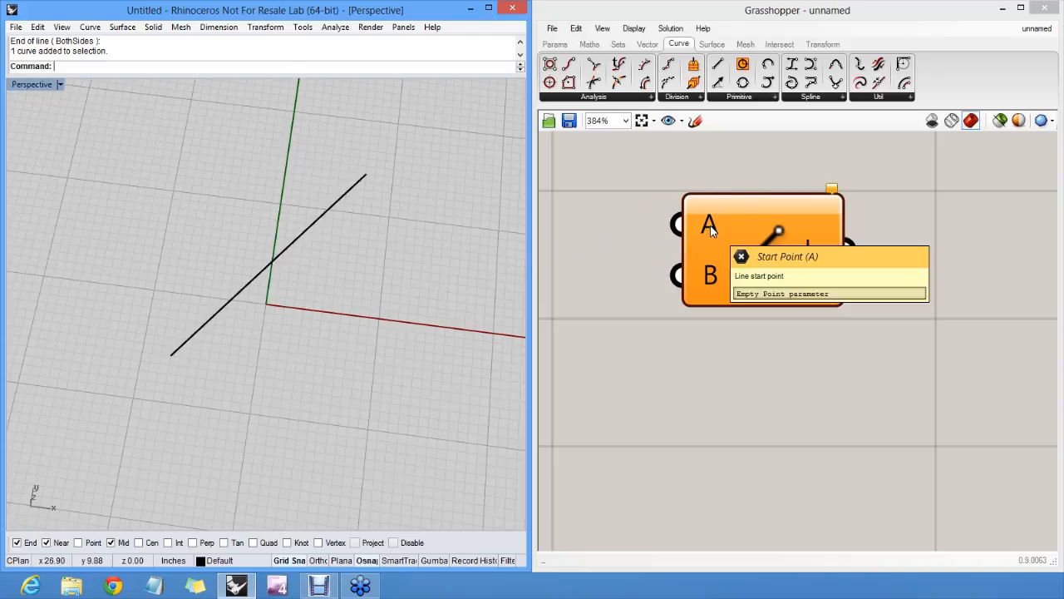
Set the Line's point inputs to a location picked in Rhino, then orbit to view the red preview
right_click(708, 225)
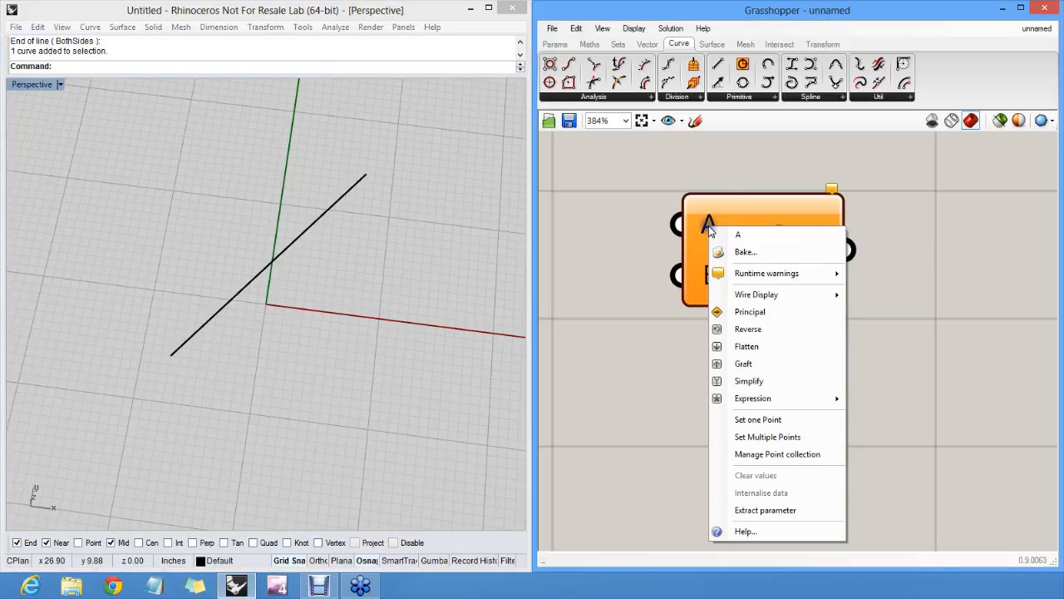
mouse_move(765, 419)
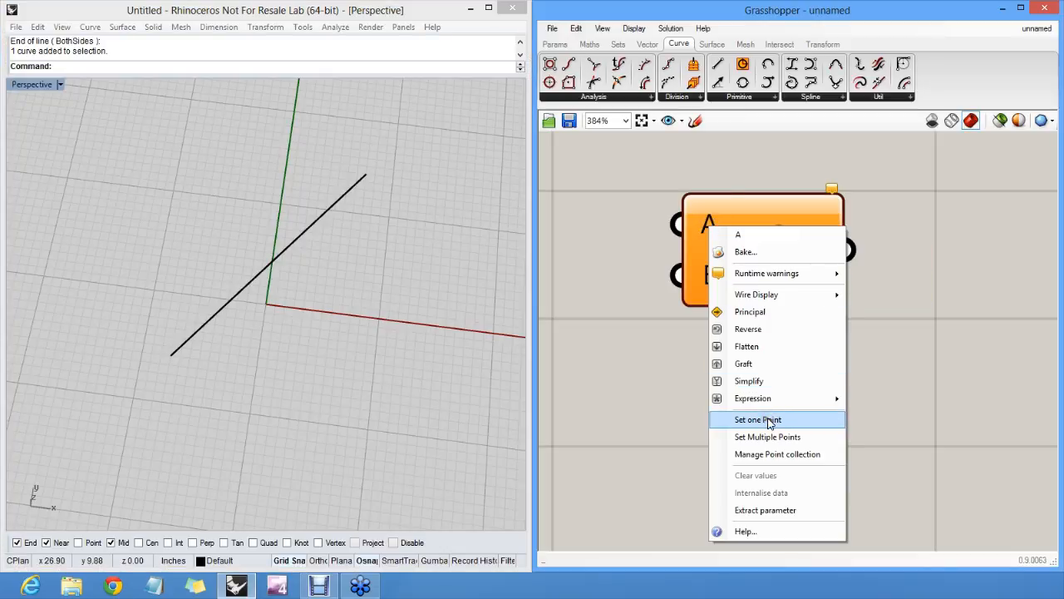
left_click(756, 419)
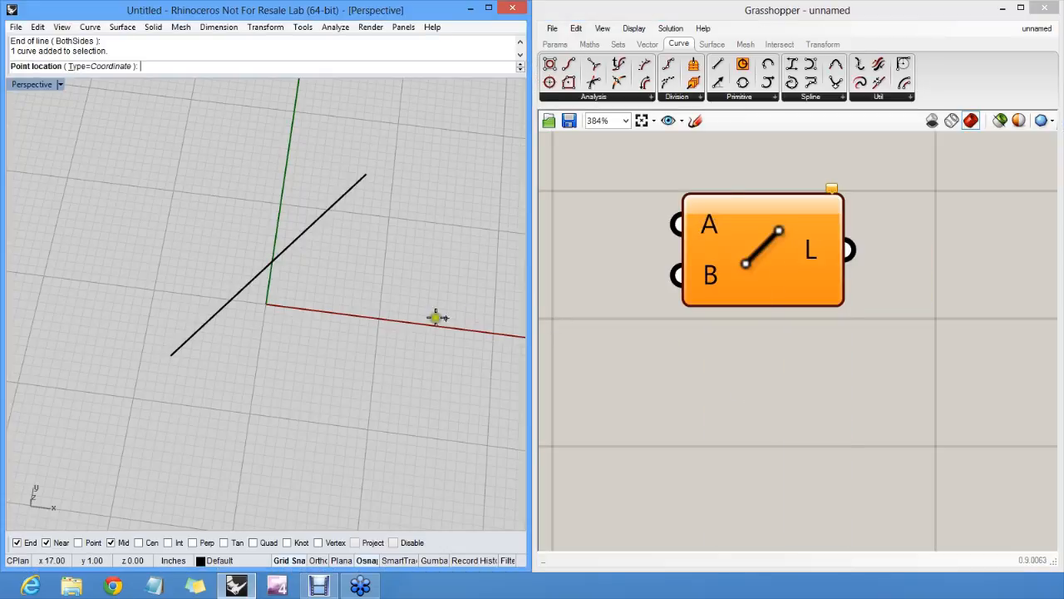
mouse_move(205, 398)
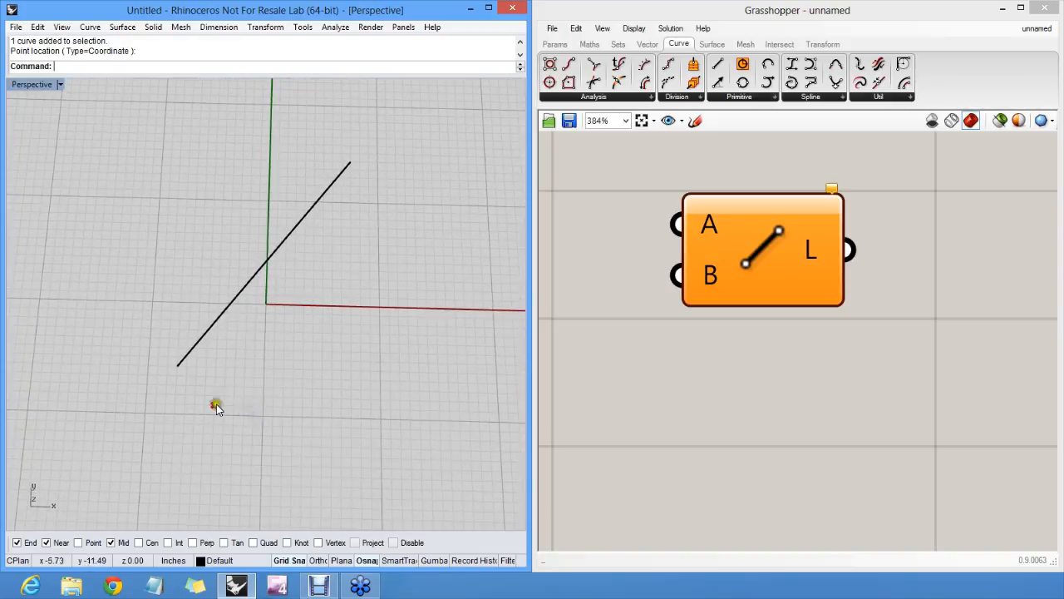
mouse_move(710, 281)
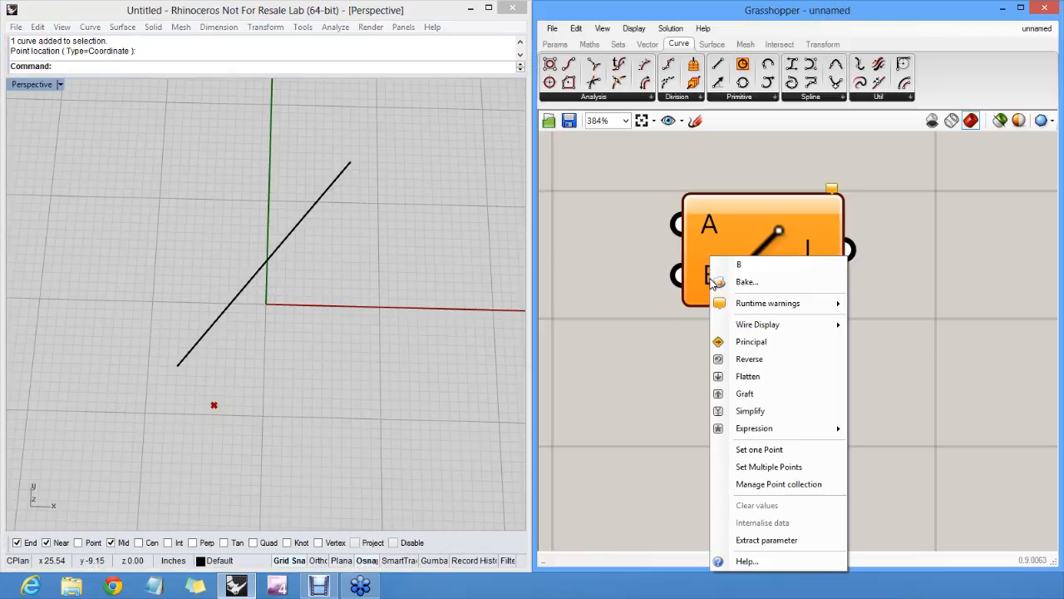
mouse_move(777, 449)
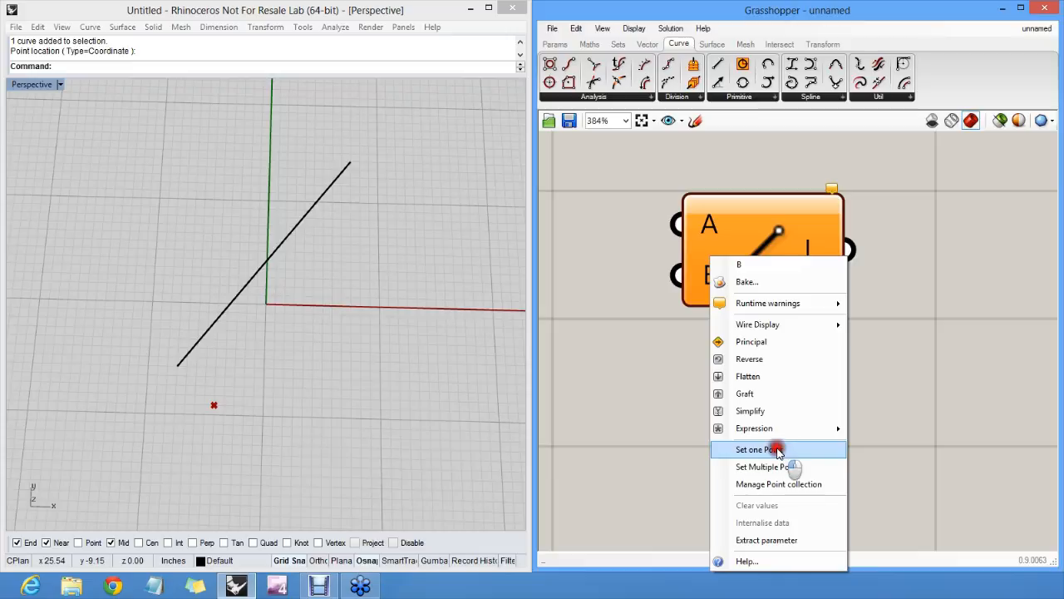
left_click(755, 449)
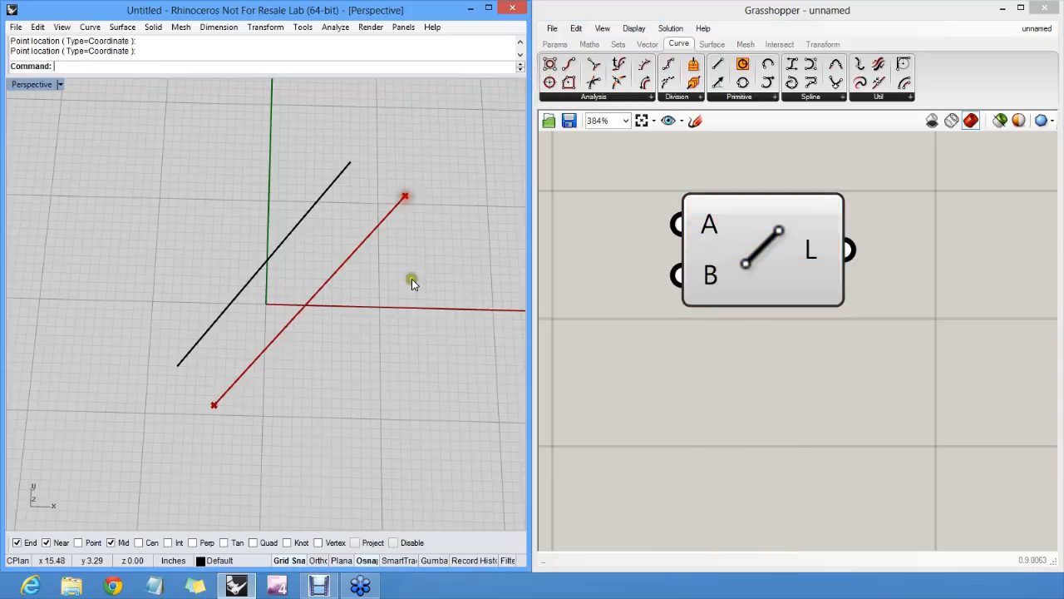
left_click_drag(411, 282, 345, 312)
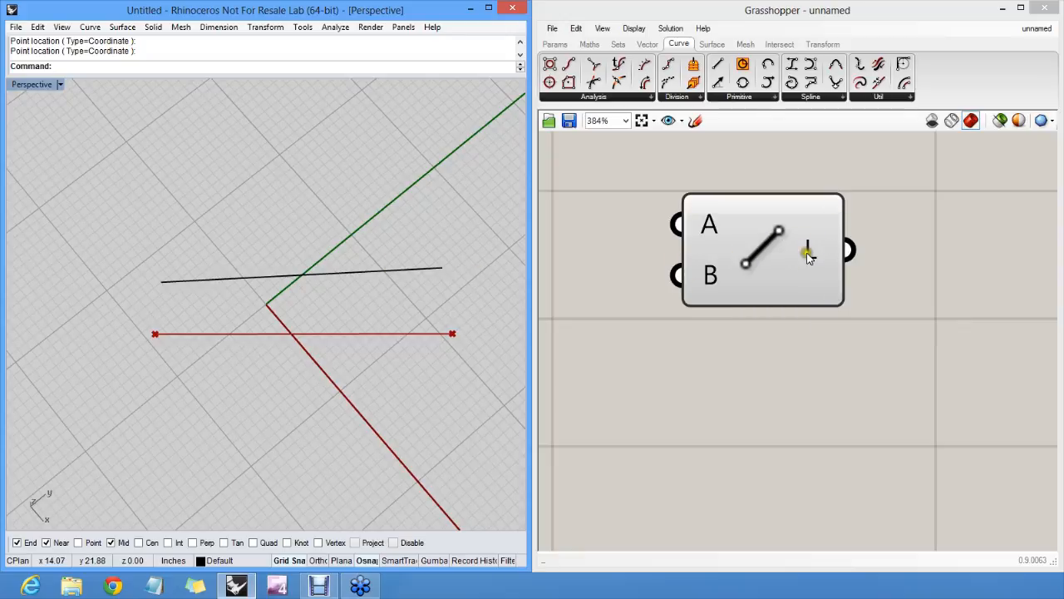
mouse_move(811, 254)
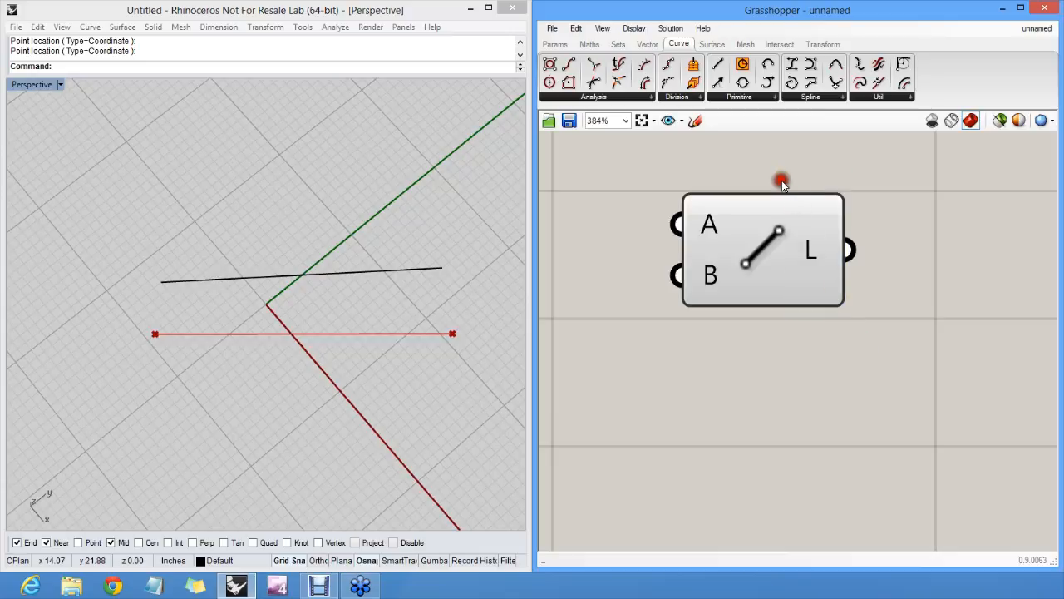
mouse_move(690, 185)
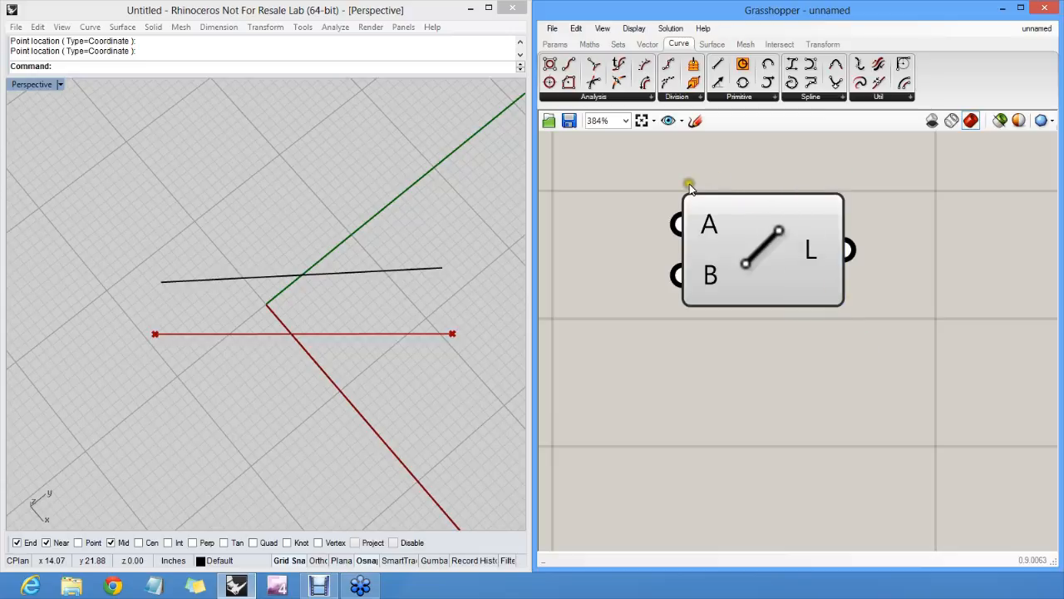
mouse_move(701, 199)
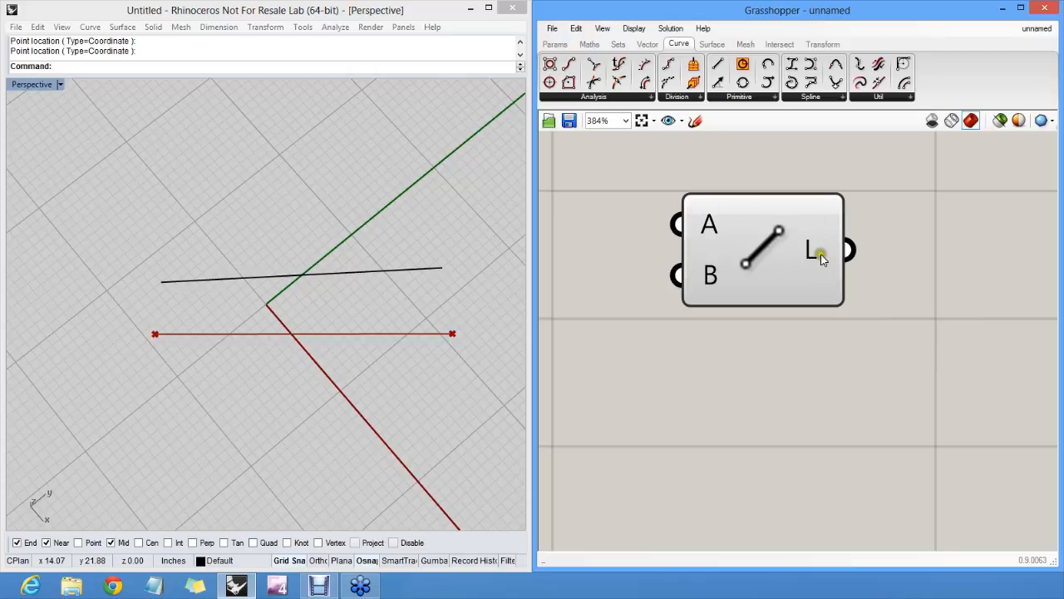
mouse_move(810, 252)
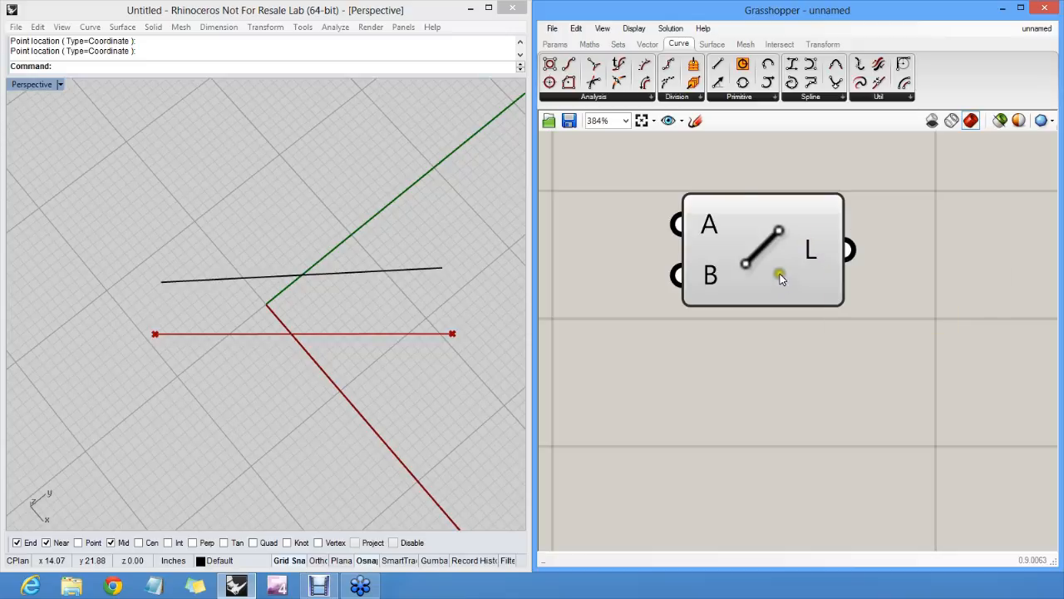
mouse_move(725, 176)
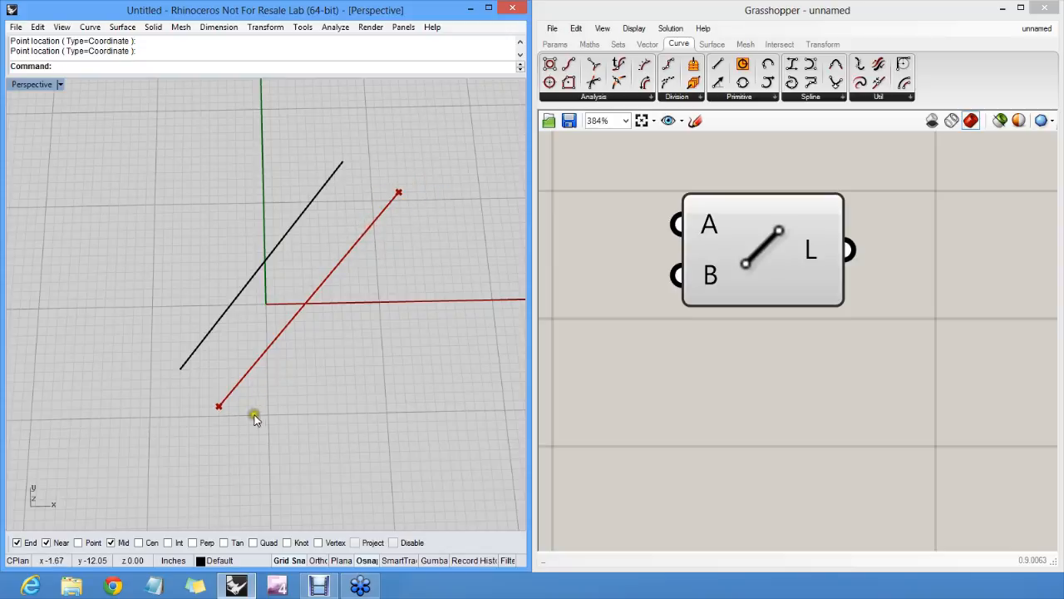
mouse_move(324, 344)
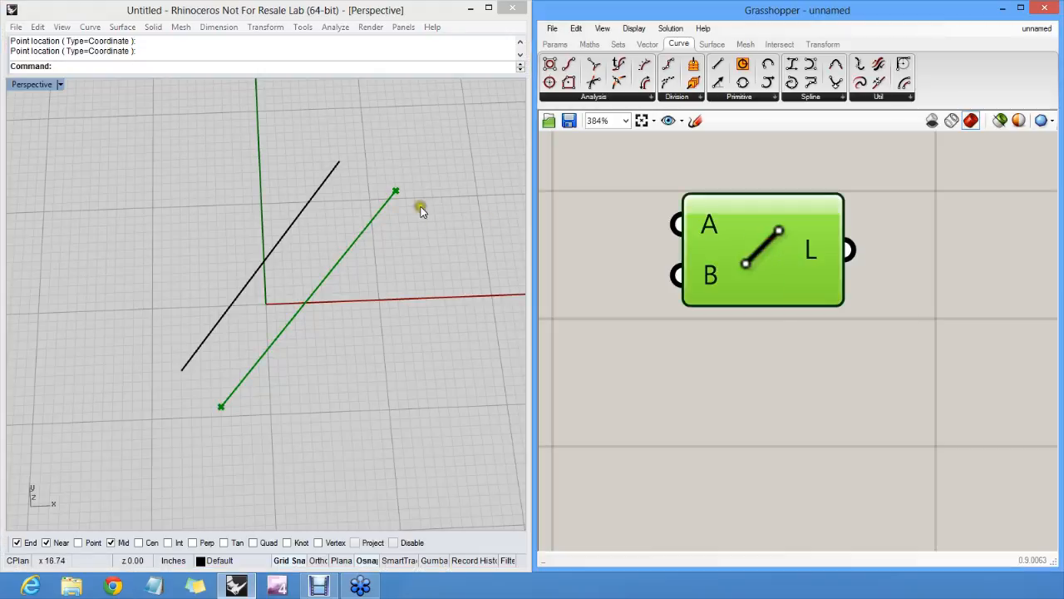
mouse_move(382, 208)
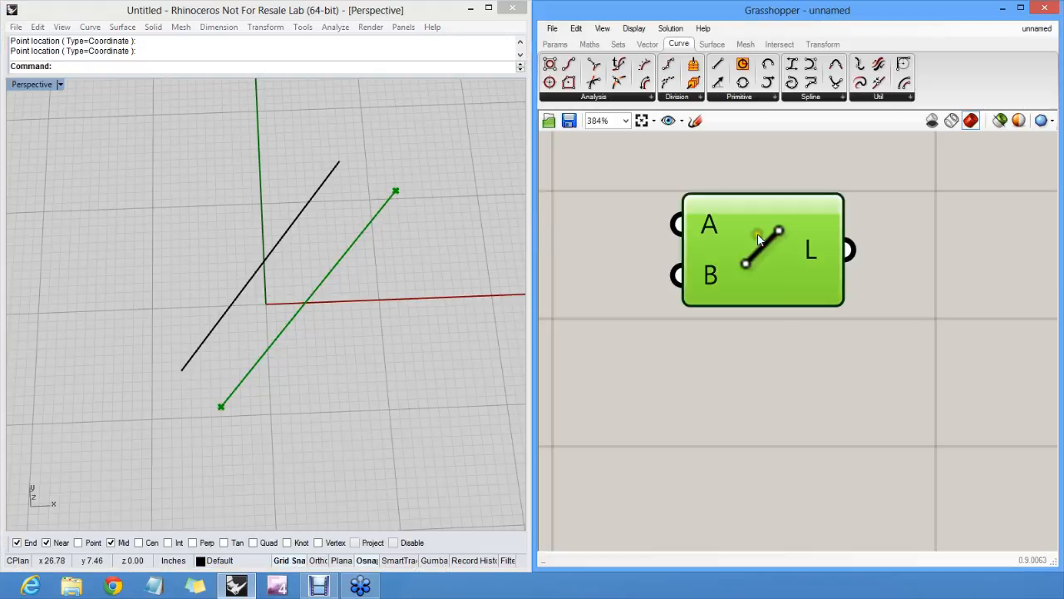
mouse_move(759, 239)
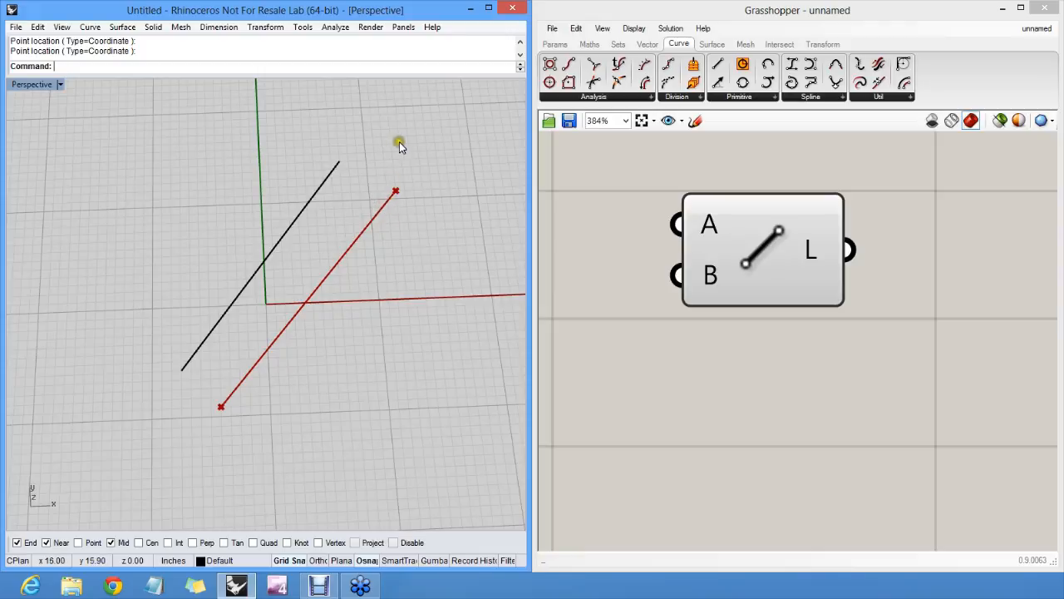
Place two point objects near the upper and lower ends of the red preview line
left_click(331, 175)
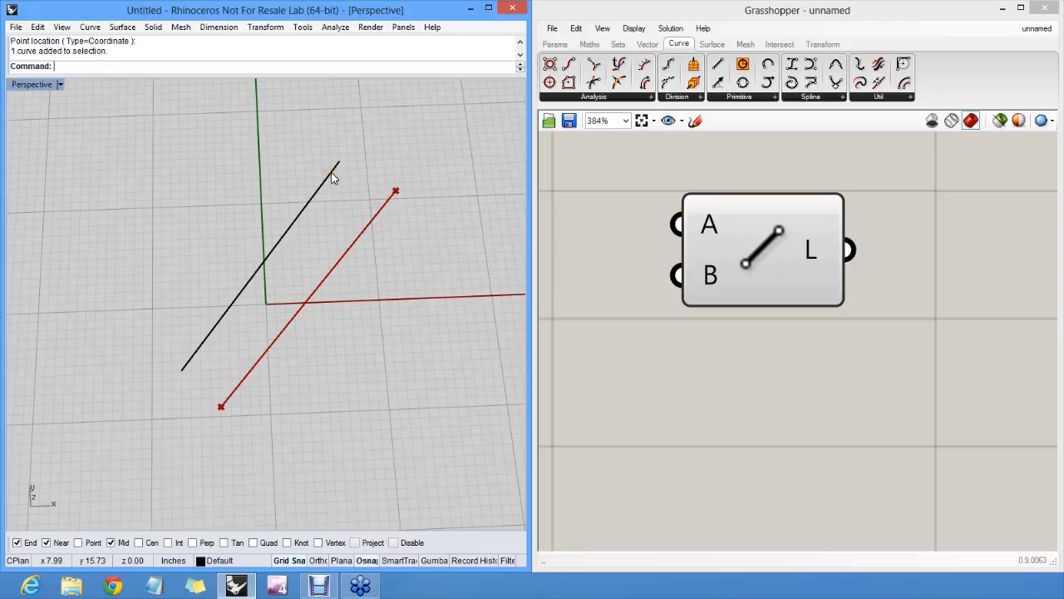
left_click(338, 162)
type("Point")
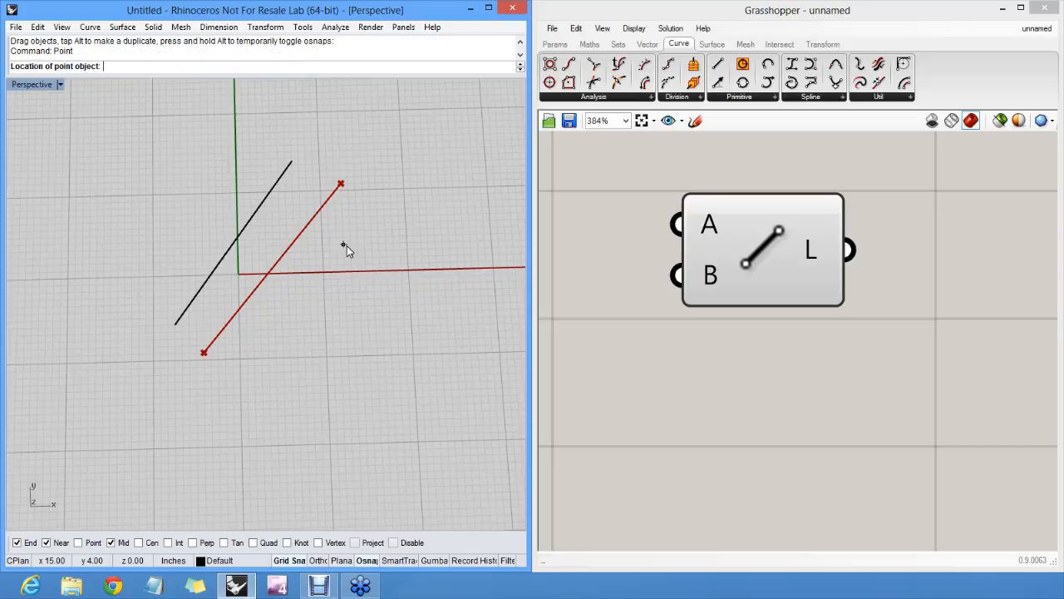
left_click(319, 290)
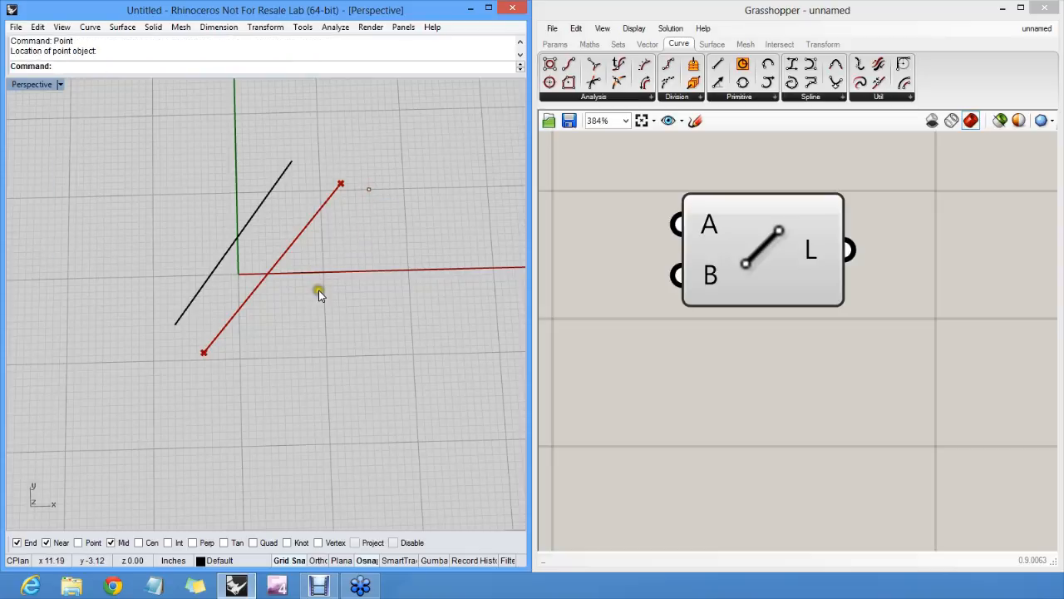
left_click(283, 356)
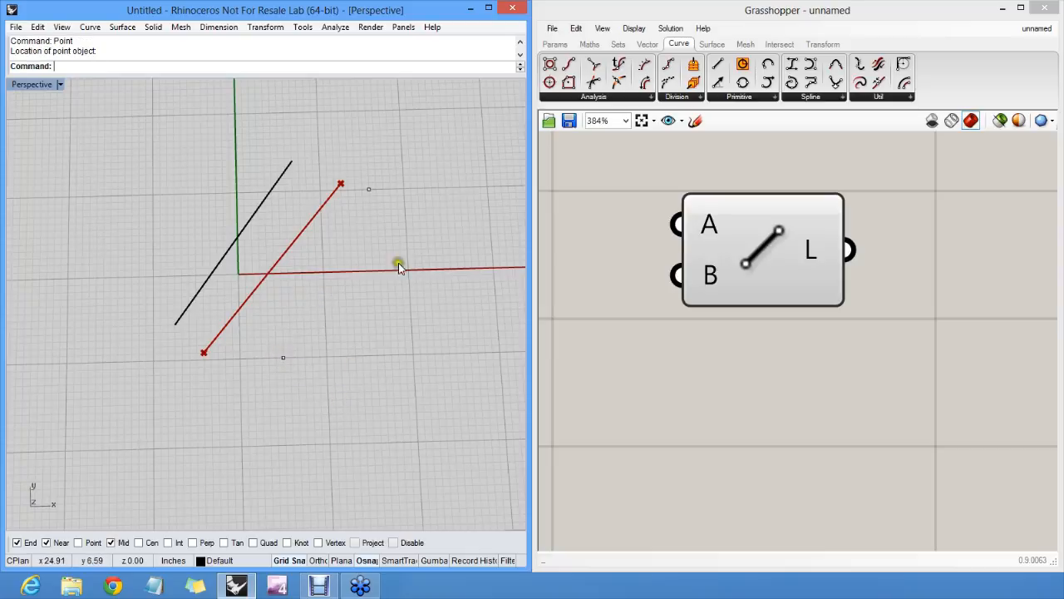
left_click(399, 265)
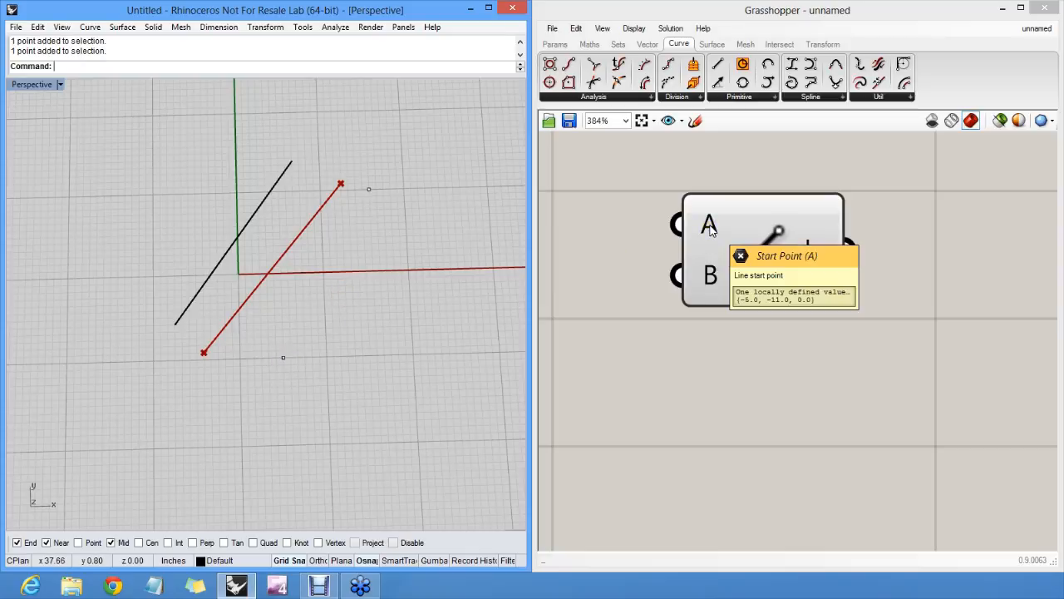
Reference the two point objects as the Line's A and B inputs, then drag the lower point left
right_click(709, 224)
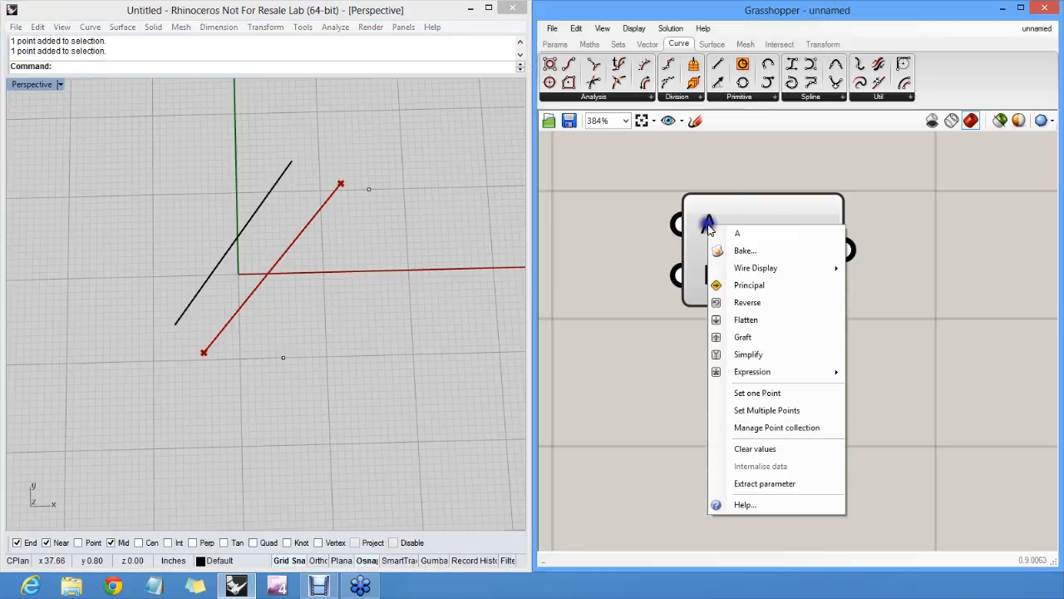
mouse_move(756, 393)
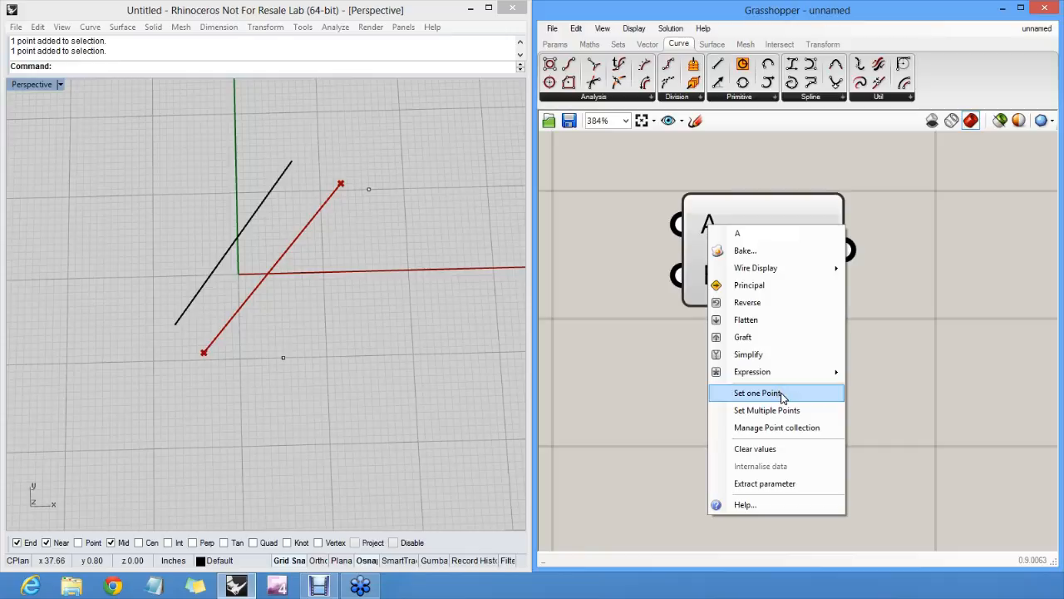
left_click(758, 392)
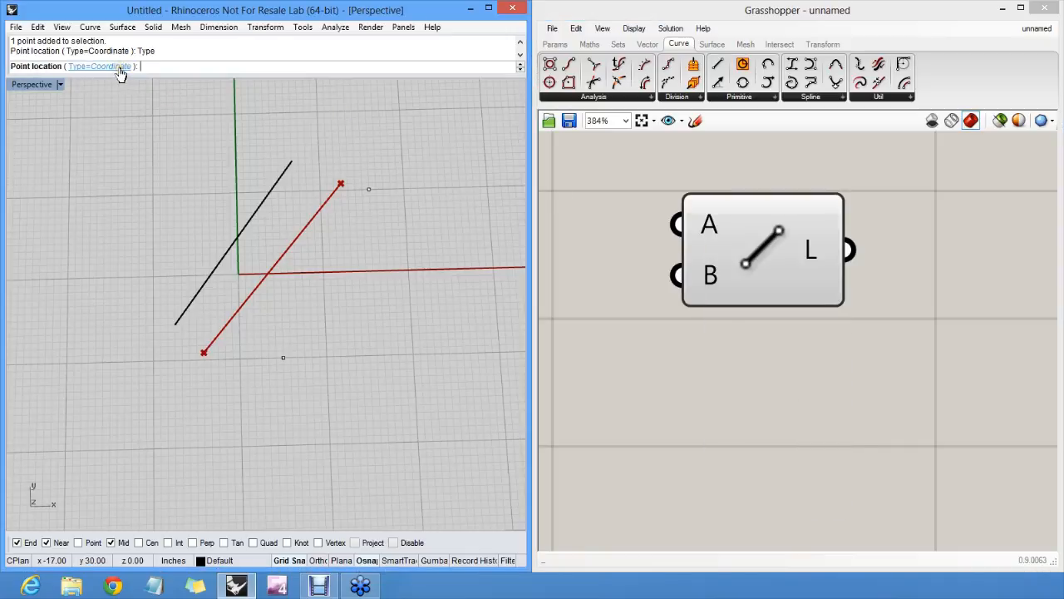
left_click(98, 66)
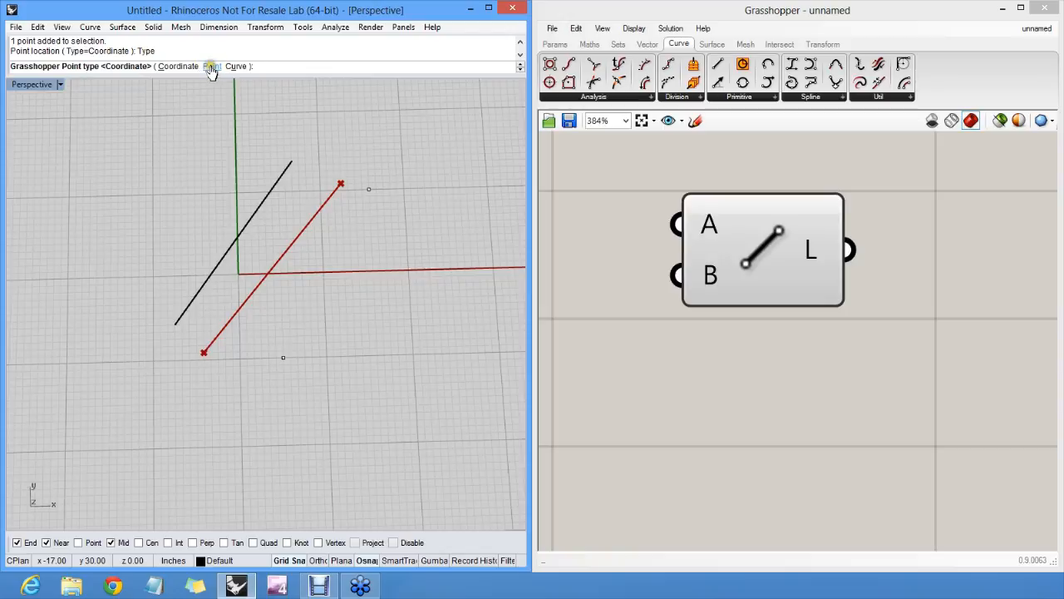
left_click(211, 65)
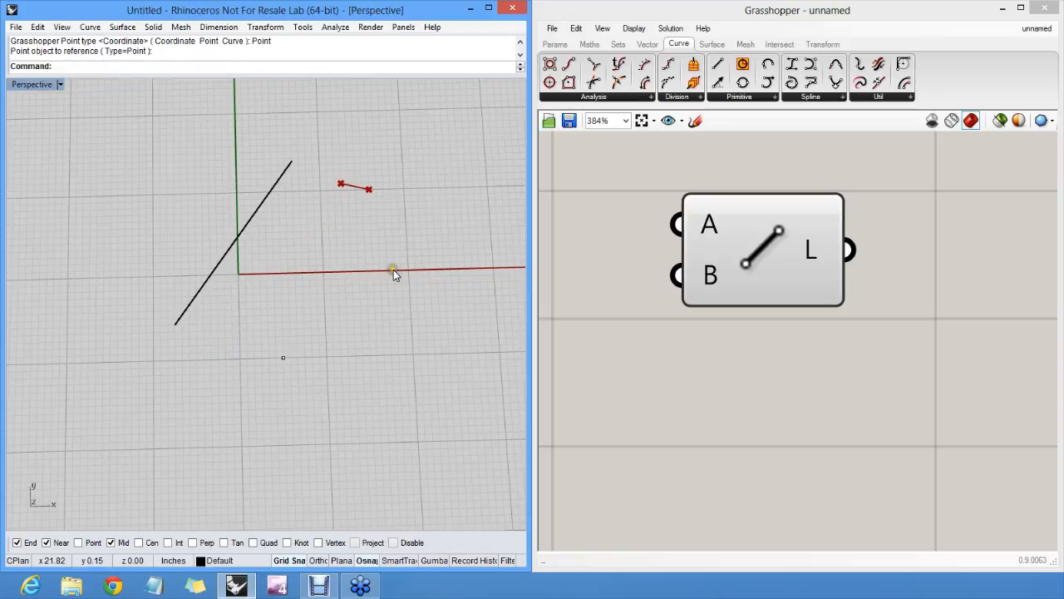
right_click(709, 275)
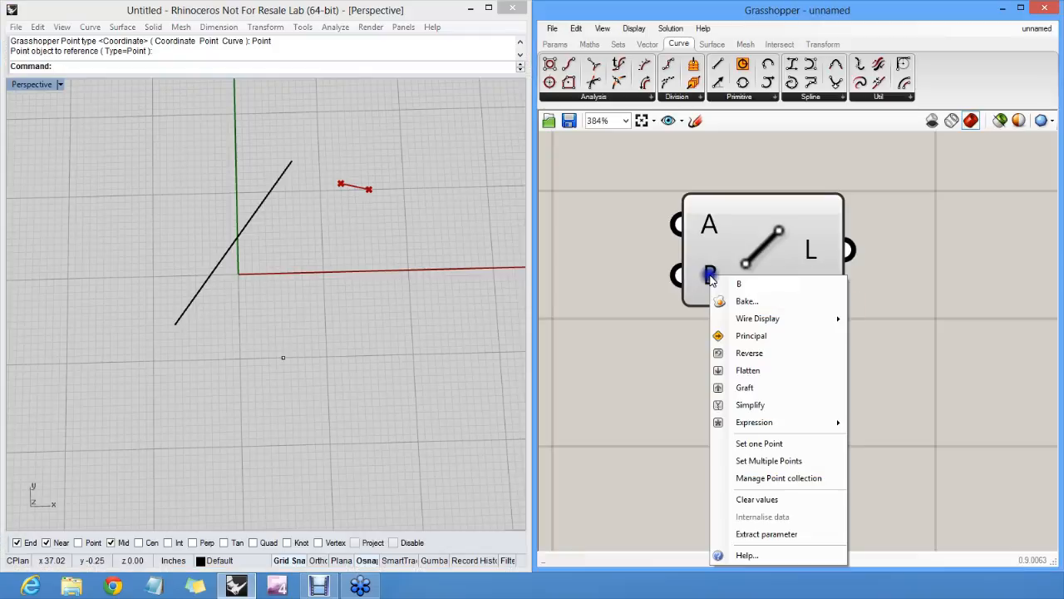
left_click(759, 442)
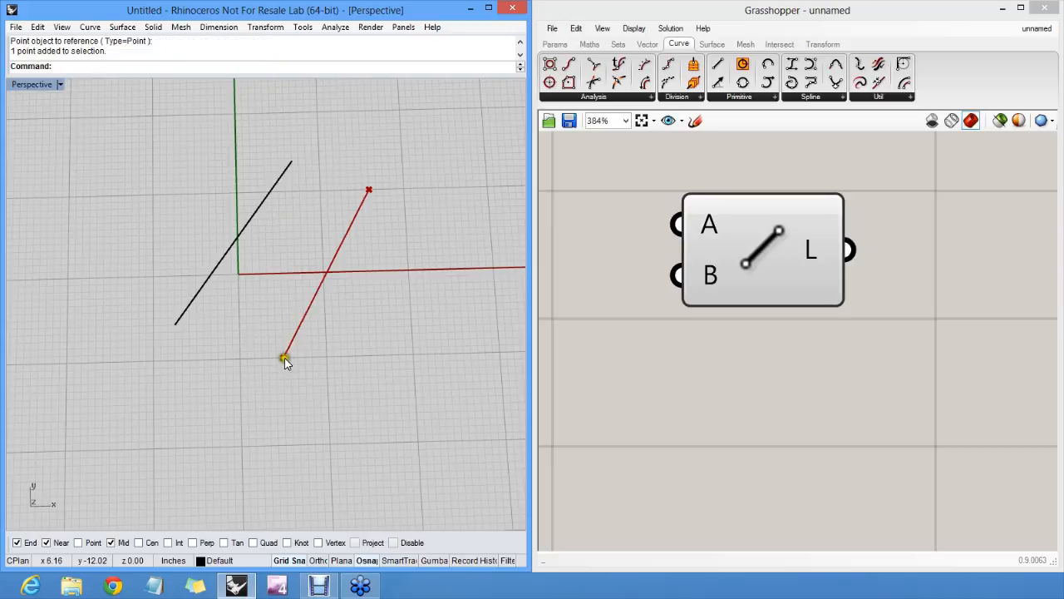
left_click_drag(285, 354, 133, 283)
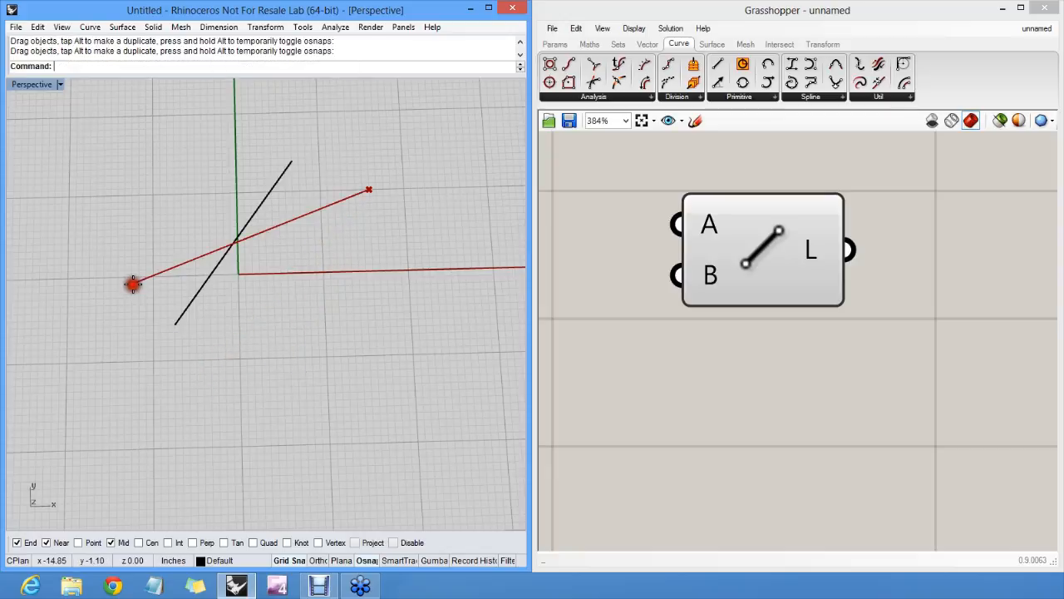